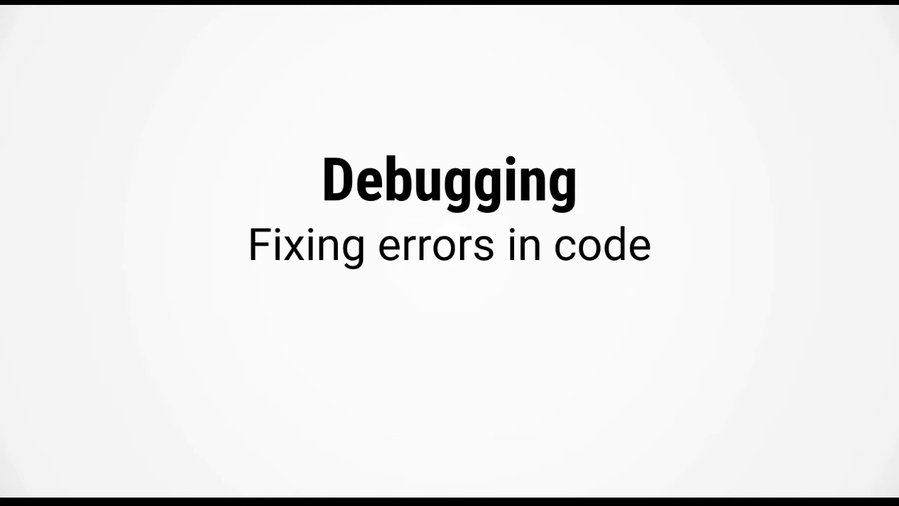
Run syntaxError.m to reveal the line 1 incomplete-statement error, then return to that line
key(Right)
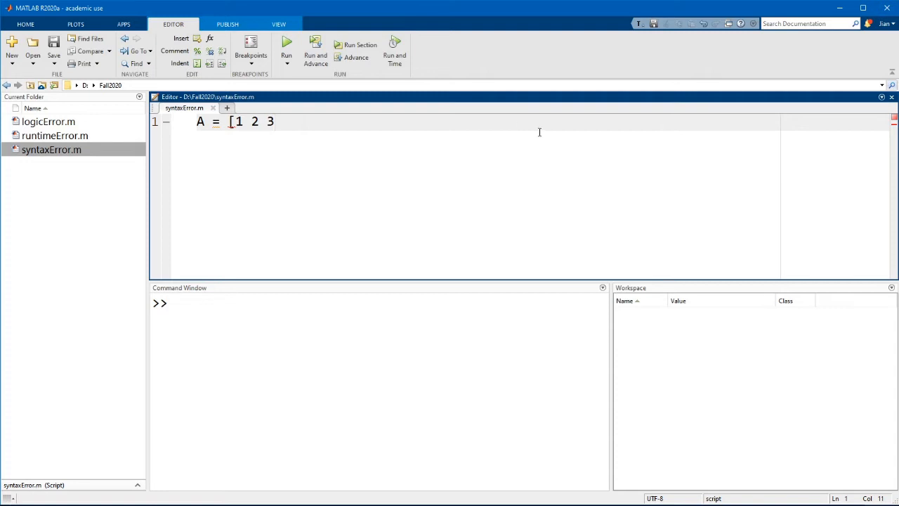
click(285, 44)
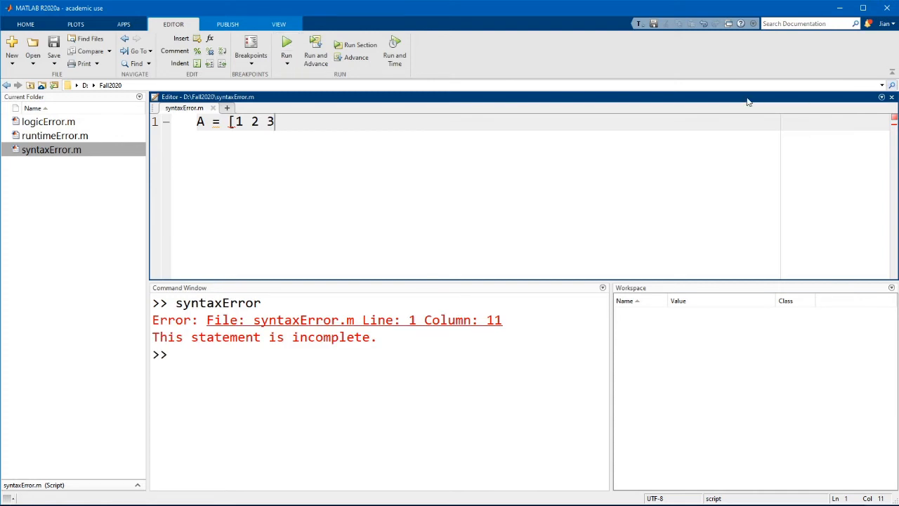
mouse_move(669, 157)
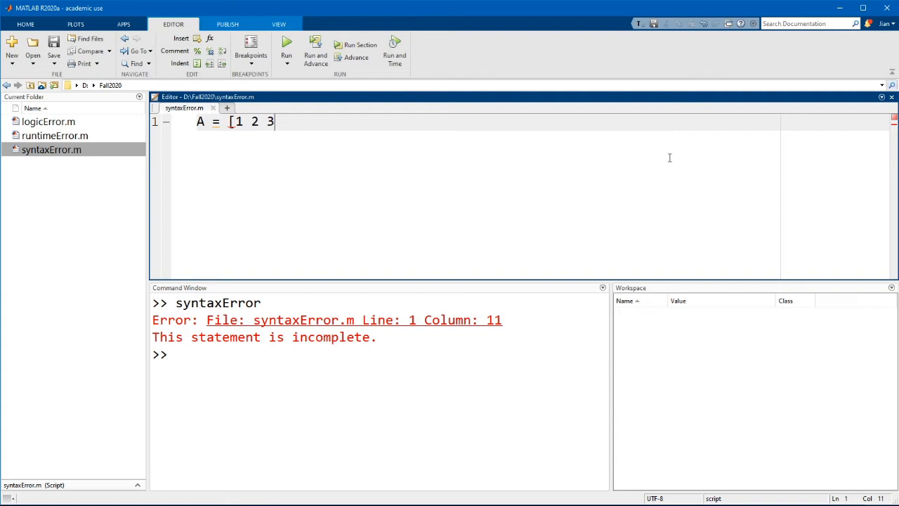
mouse_move(460, 191)
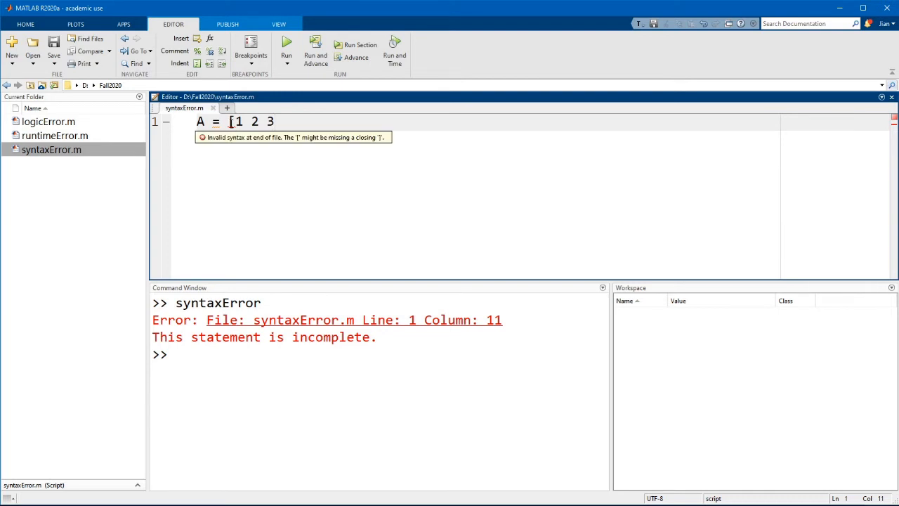
mouse_move(755, 170)
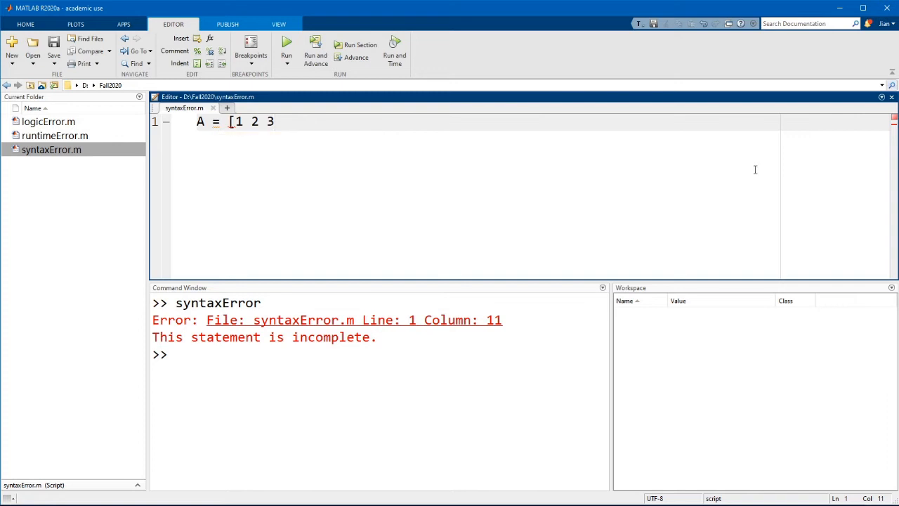
mouse_move(894, 120)
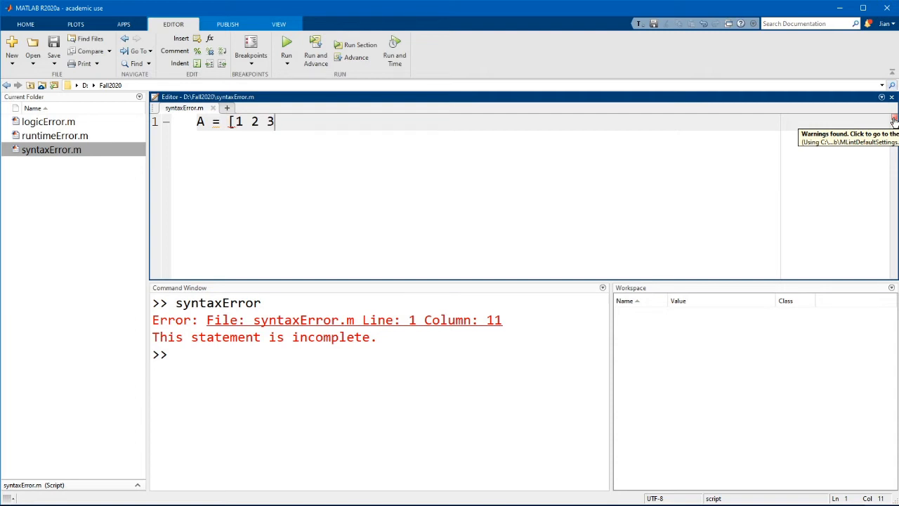
mouse_move(870, 166)
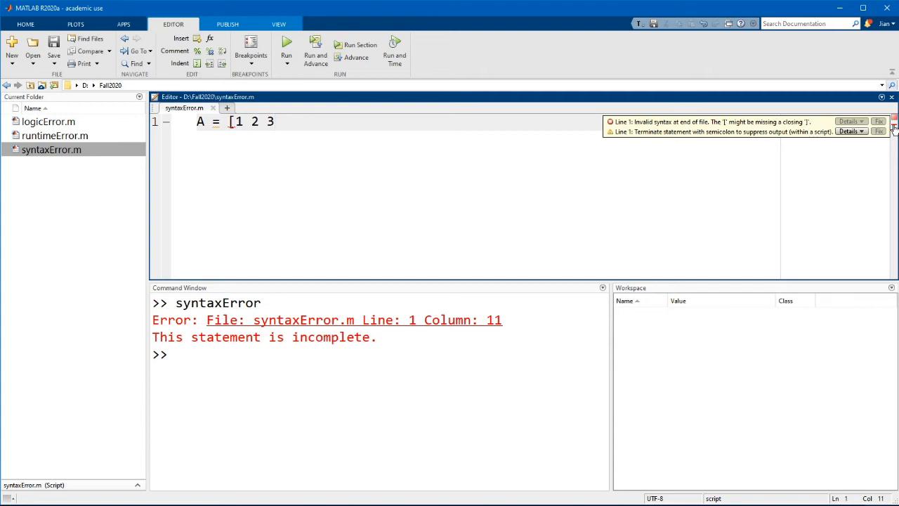
click(276, 121)
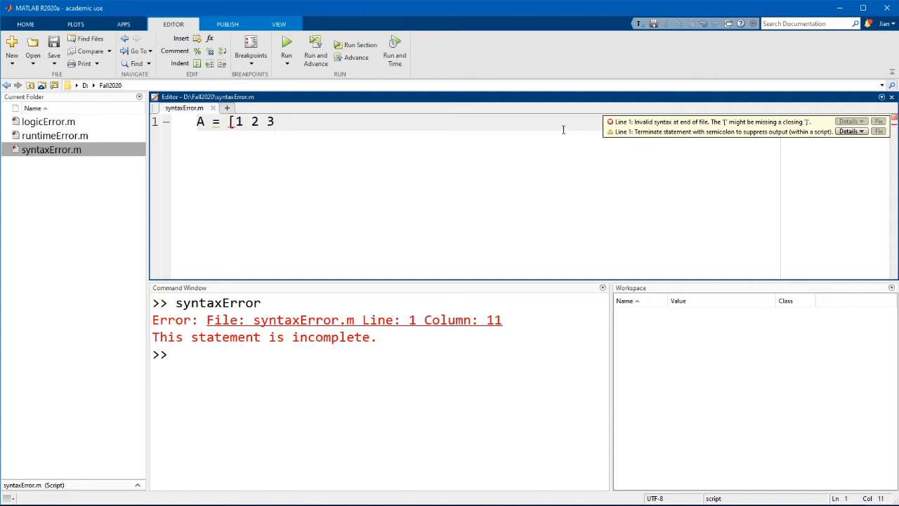
Close line 1 as A = [1 2 3] and suppress its semicolon warning on that line
text(])
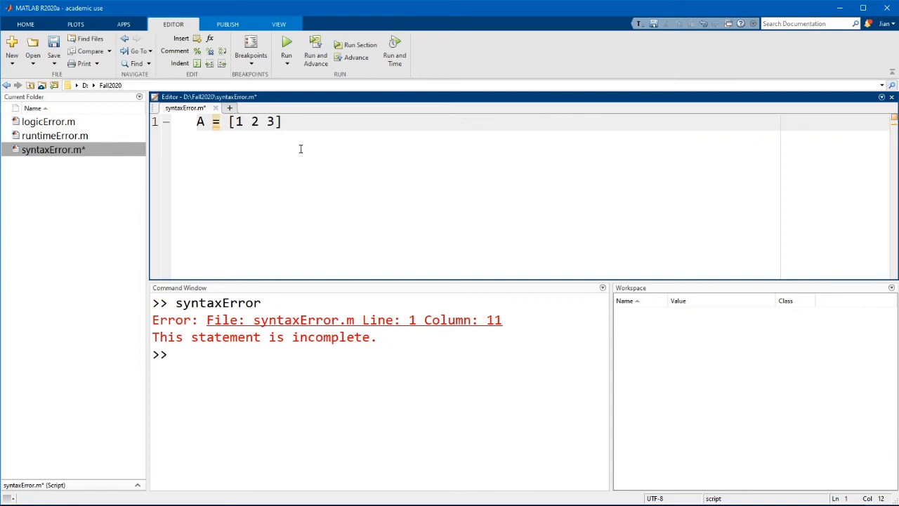
right_click(218, 120)
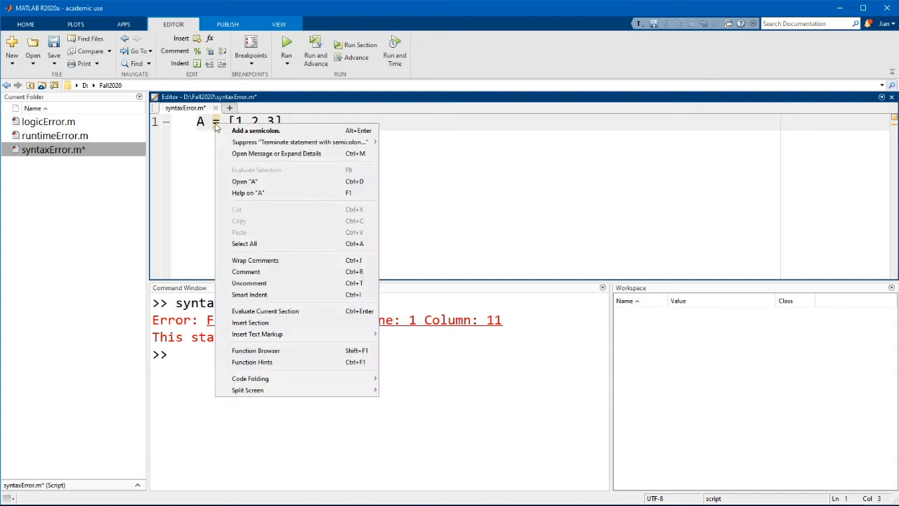
mouse_move(302, 142)
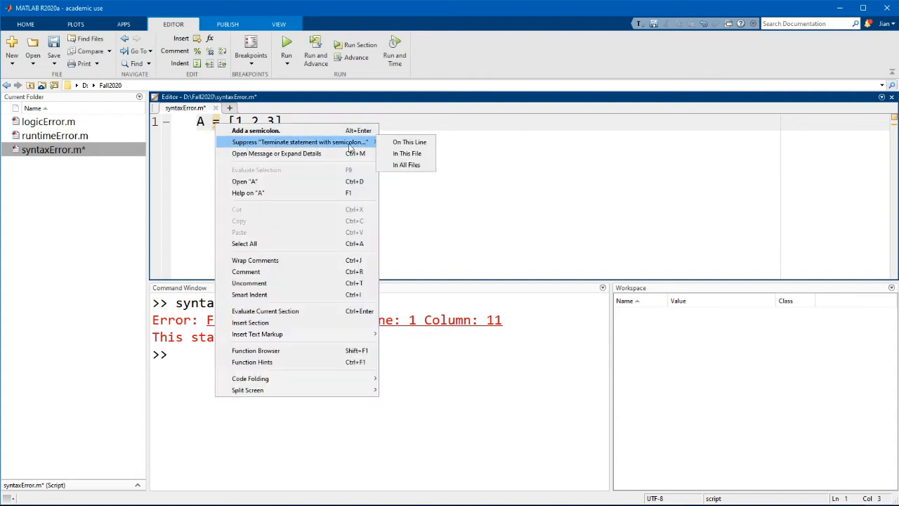
click(409, 142)
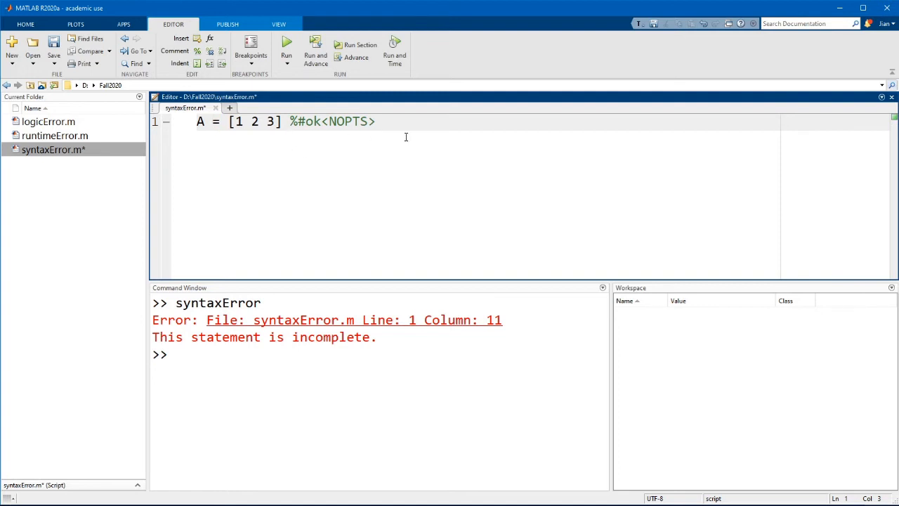
mouse_move(891, 116)
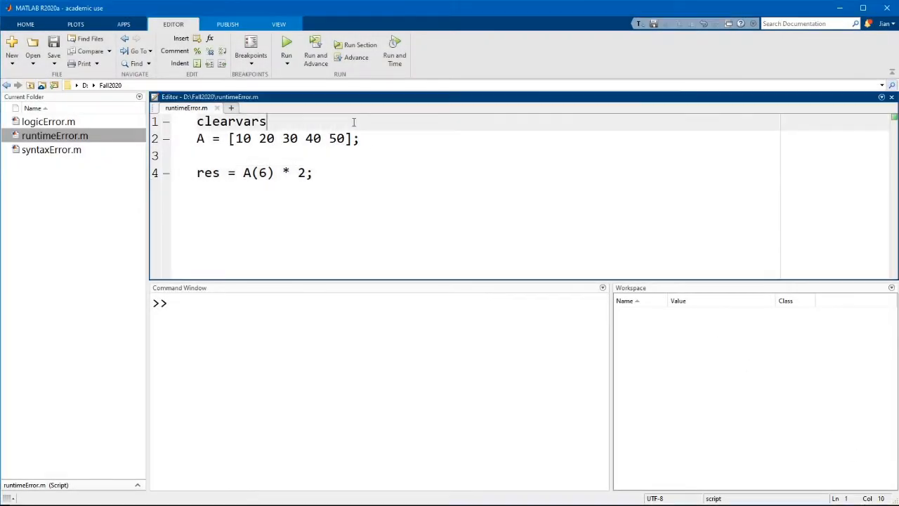
Select clearvars in runtimeError.m and run the script, hitting the line 4 index error
double_click(231, 121)
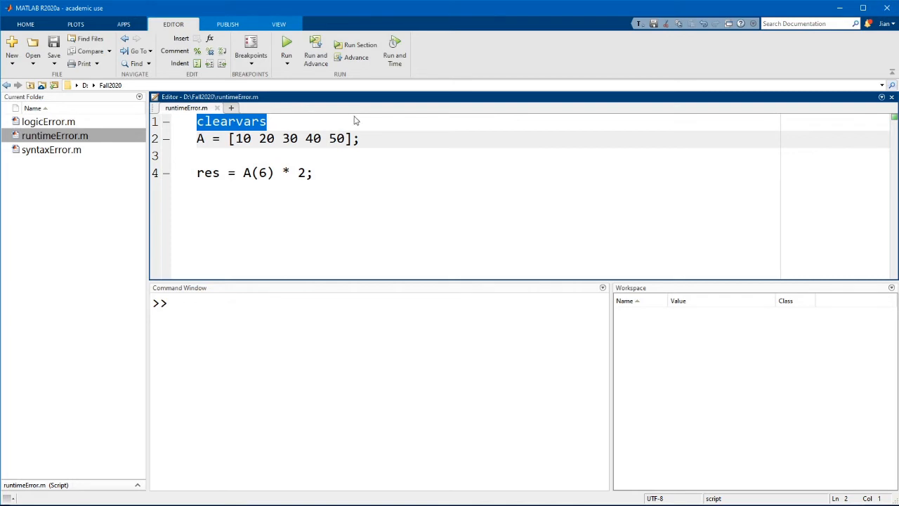
mouse_move(385, 133)
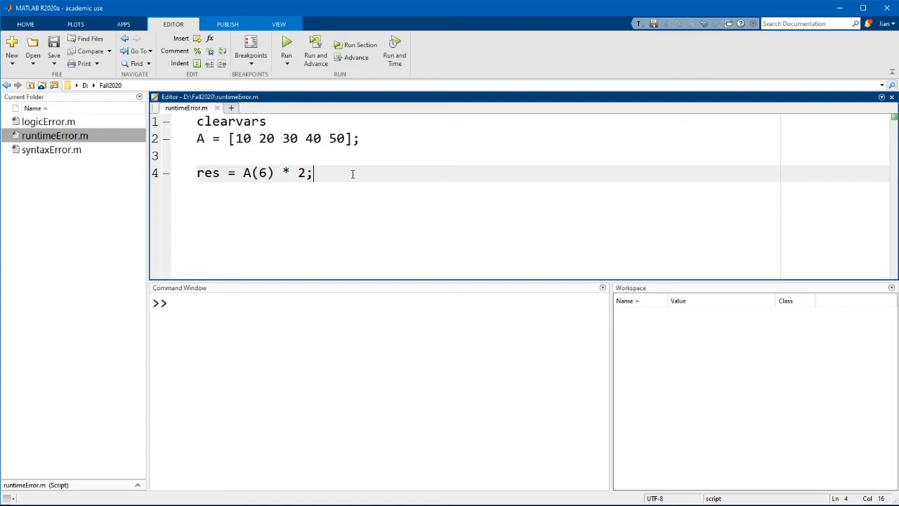
mouse_move(893, 120)
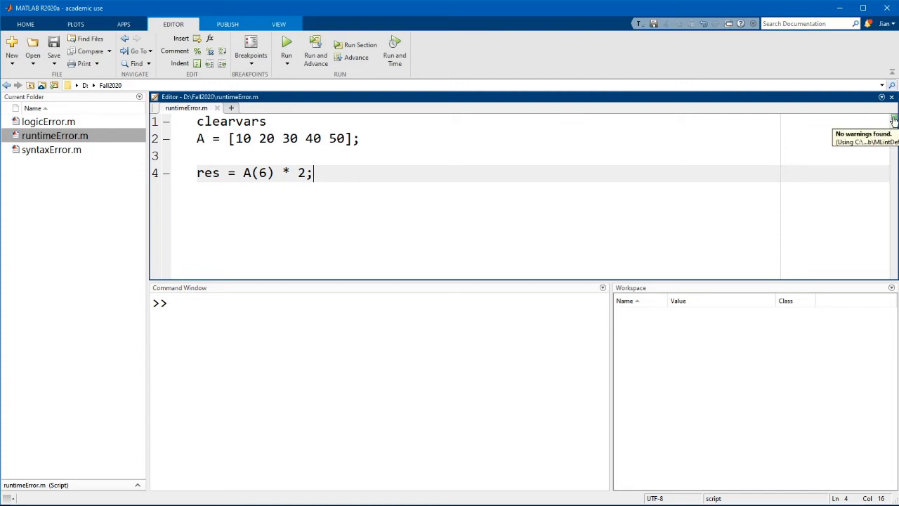
mouse_move(572, 166)
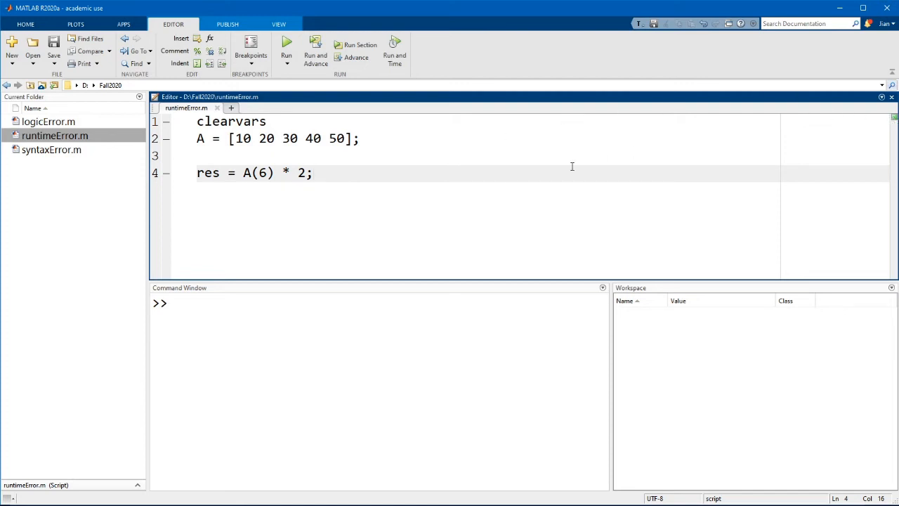
click(286, 44)
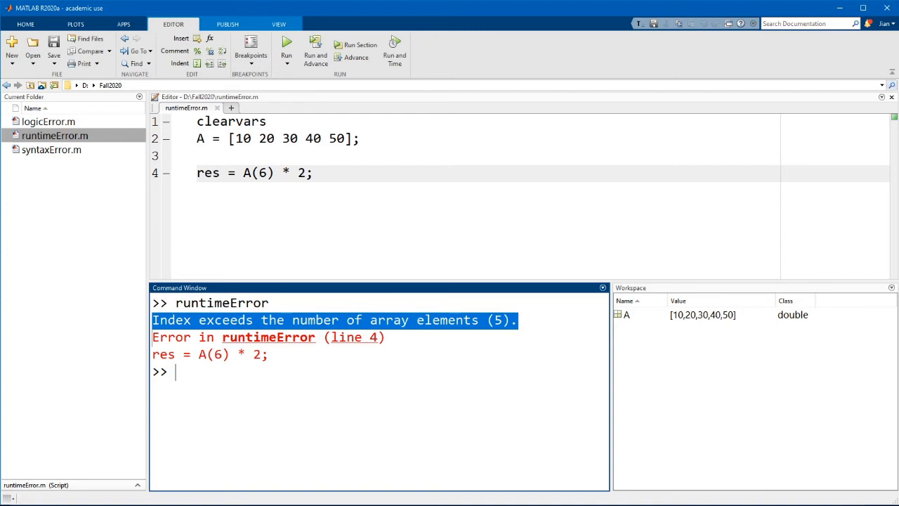
Follow the error's 'line 4' link to the failing res = A(6) * 2 statement
click(429, 376)
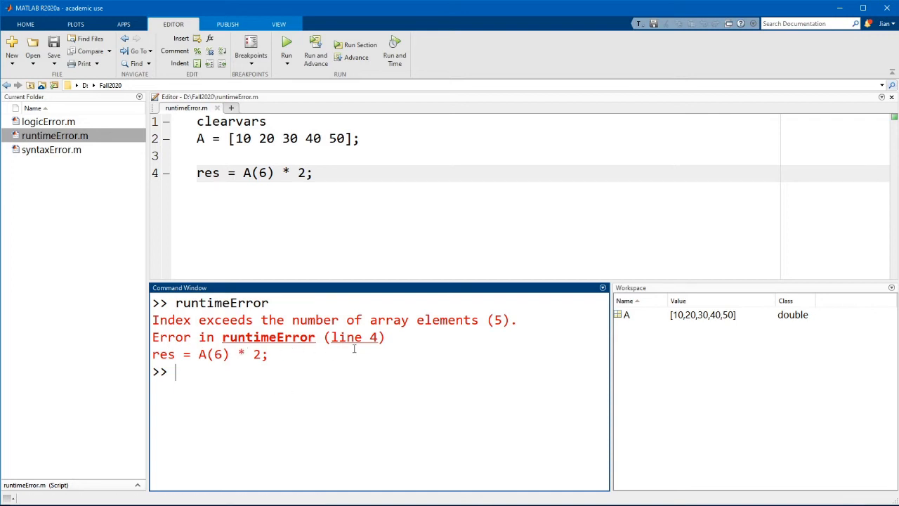
mouse_move(354, 337)
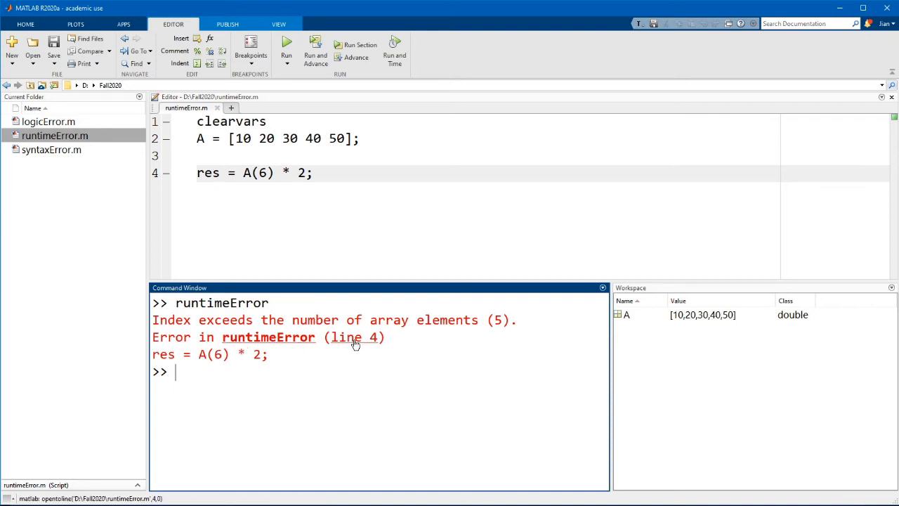
click(197, 173)
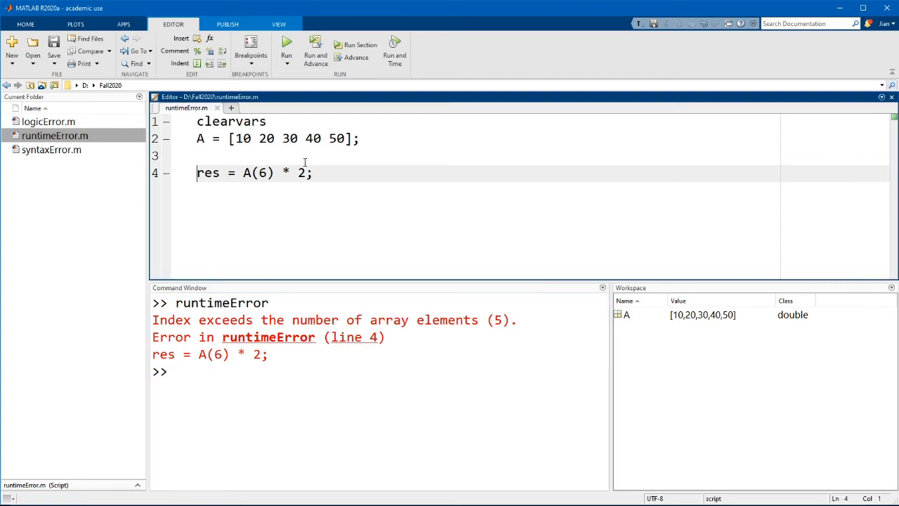
mouse_move(390, 186)
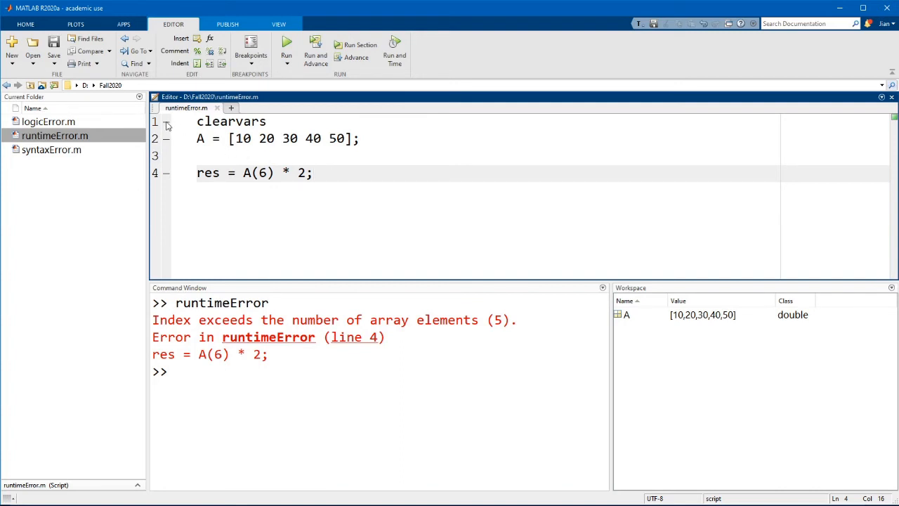
Set a breakpoint on line 1 (clearvars) of runtimeError
click(167, 122)
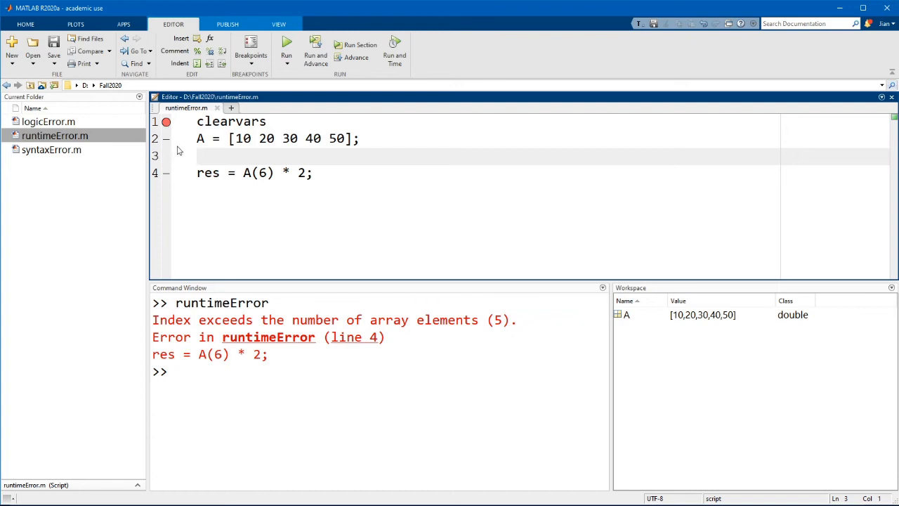
mouse_move(167, 122)
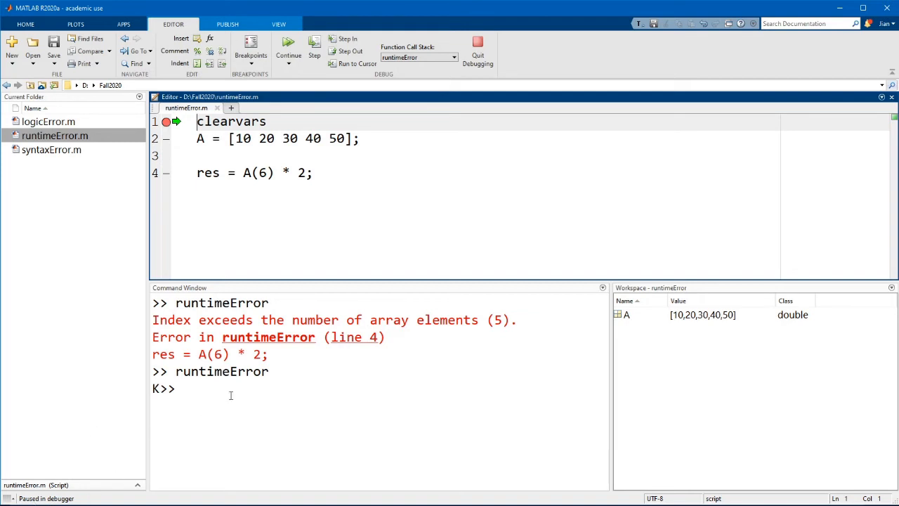
mouse_move(287, 77)
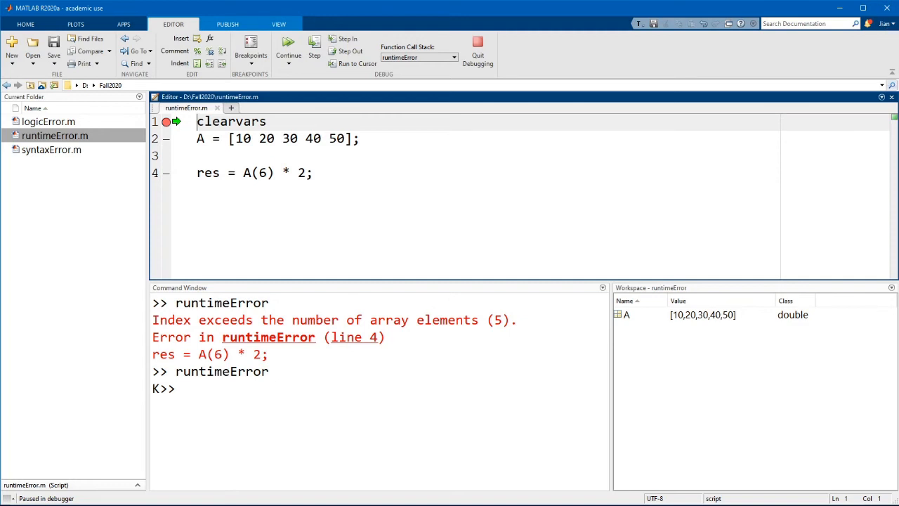
mouse_move(552, 92)
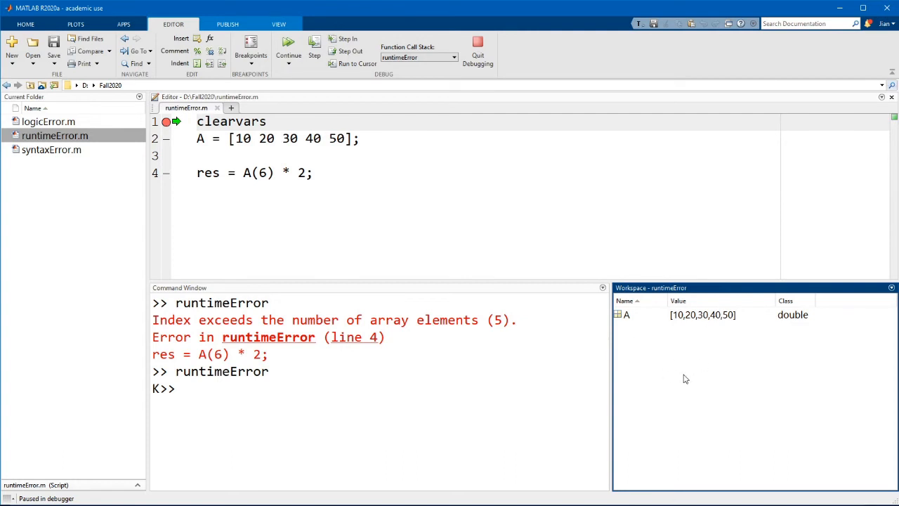
mouse_move(314, 42)
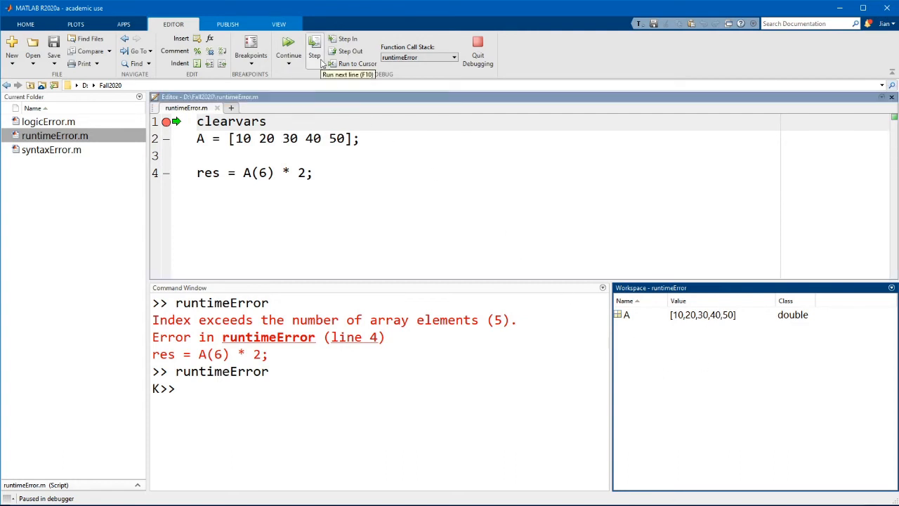
Step line by line through runtimeError until the green arrow reaches line 4
click(314, 51)
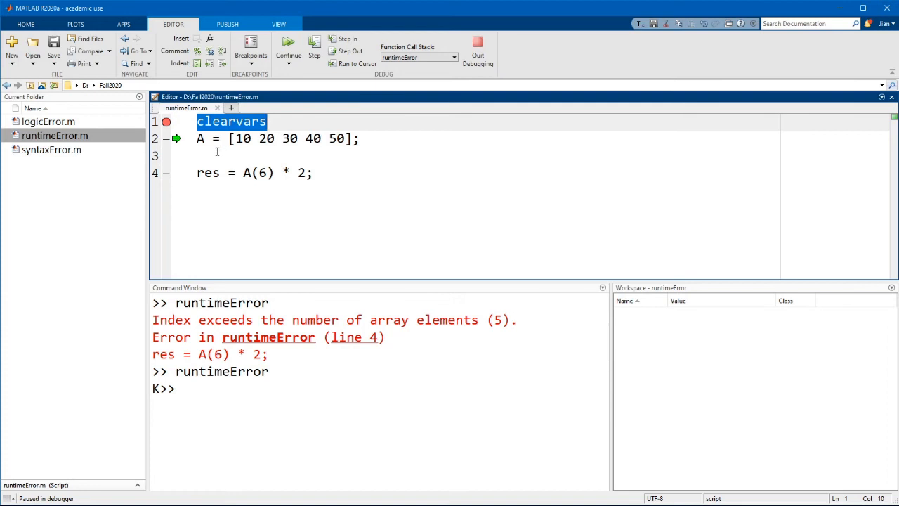
click(199, 139)
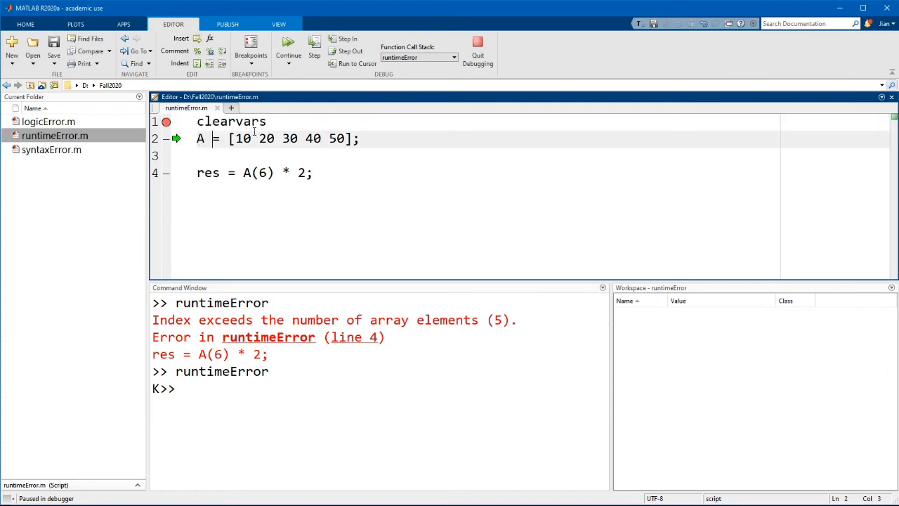
mouse_move(314, 50)
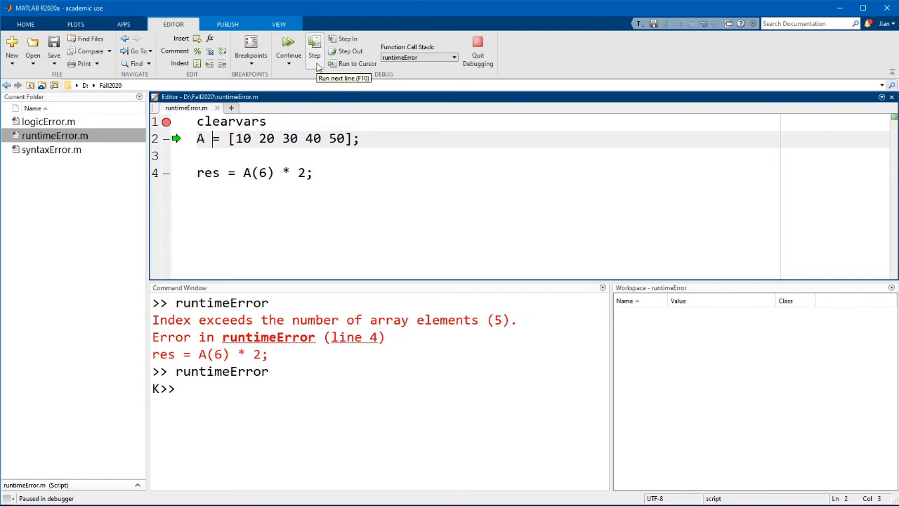
click(314, 51)
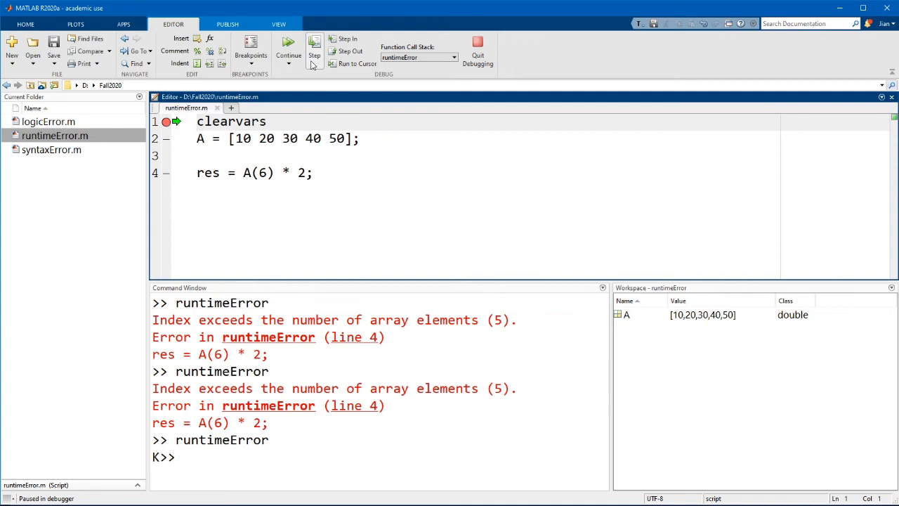
click(314, 44)
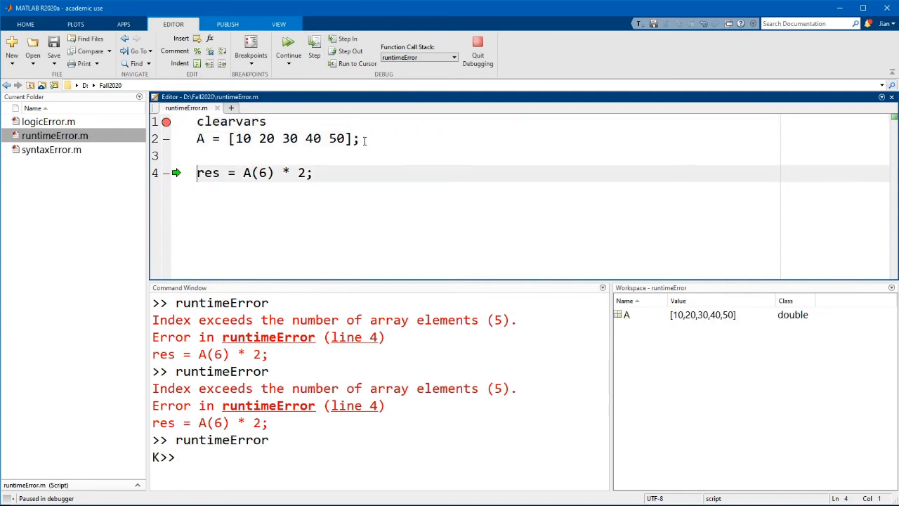
mouse_move(378, 173)
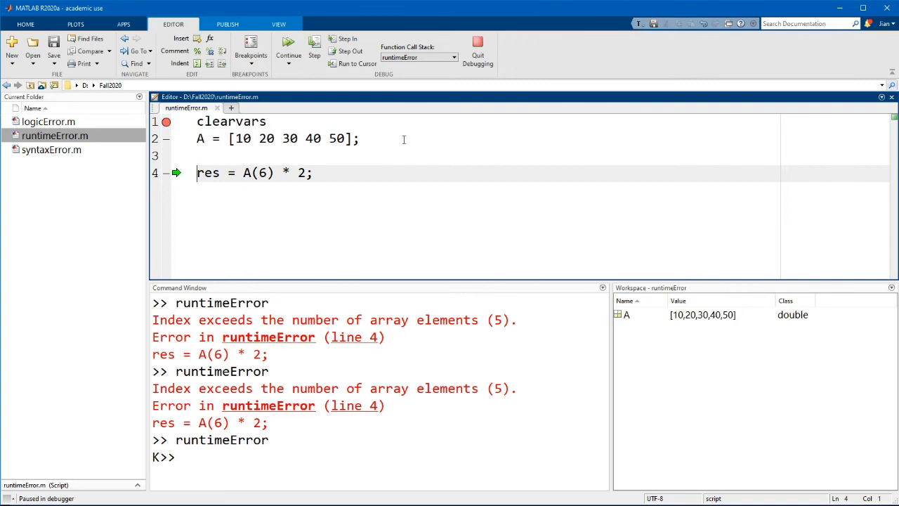
At the K>> prompt, create B = [3 2 1] and compute C = B * 2
click(352, 465)
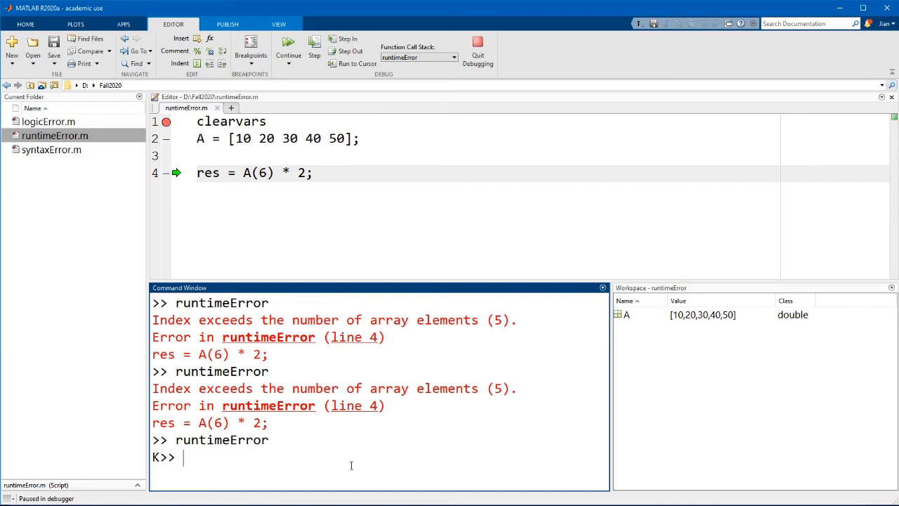
text(B)
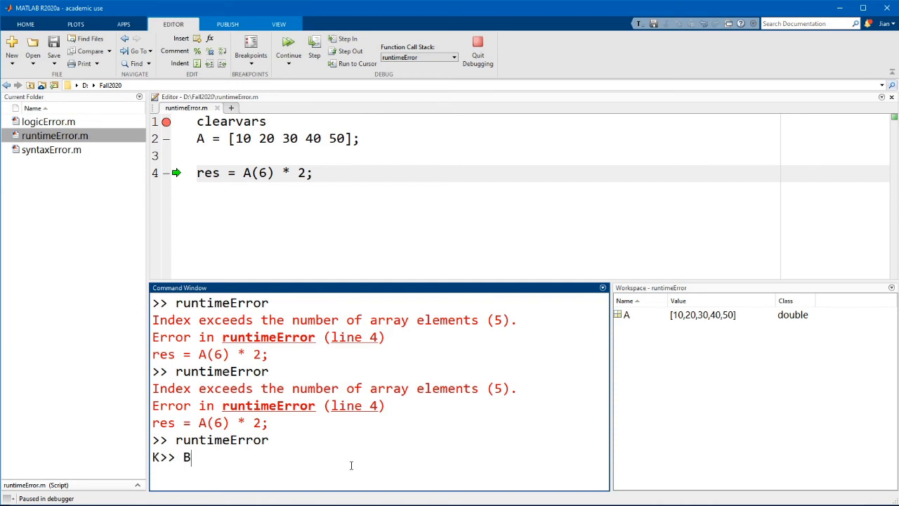
text(= [3 2 1)
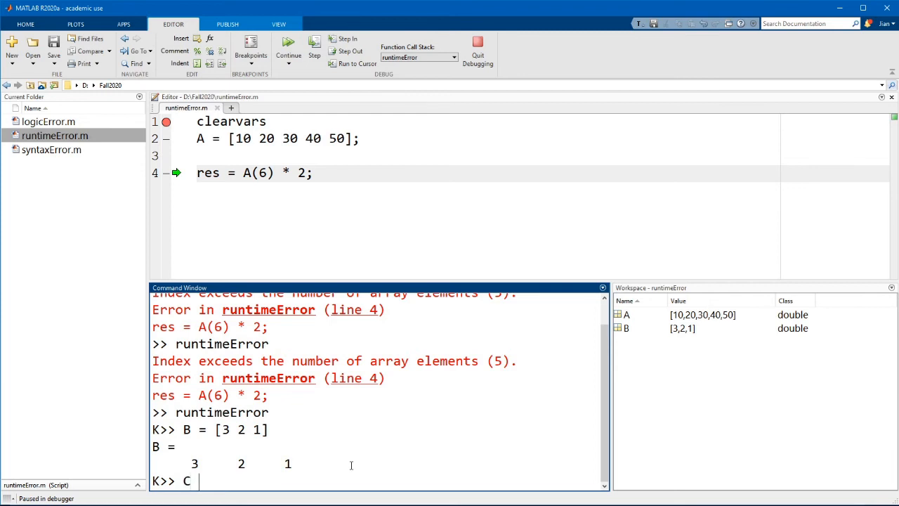
text(C = B * 2)
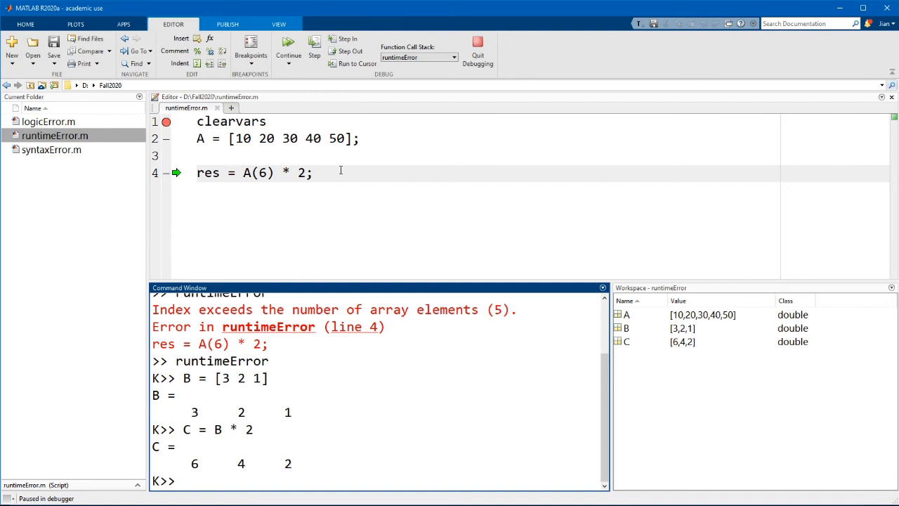
Evaluate only line 4, reproducing the index-exceeds-five-elements error
triple_click(253, 173)
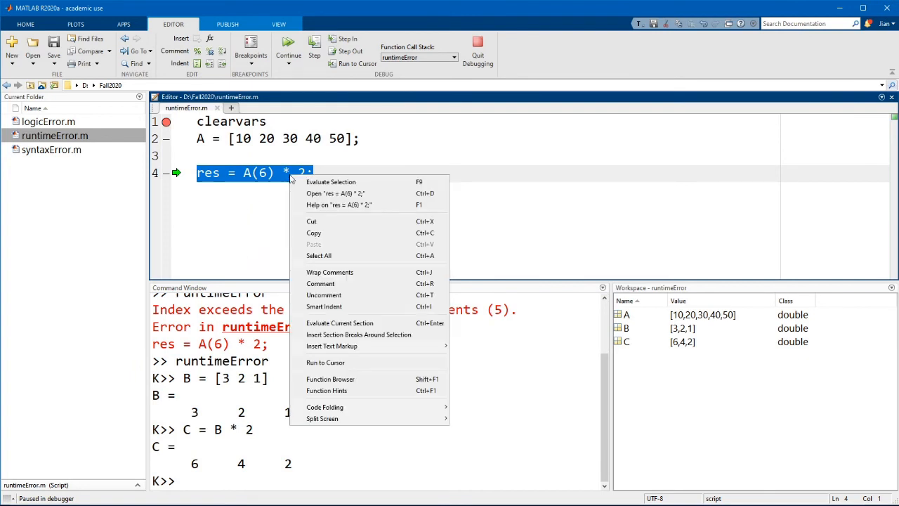
mouse_move(331, 182)
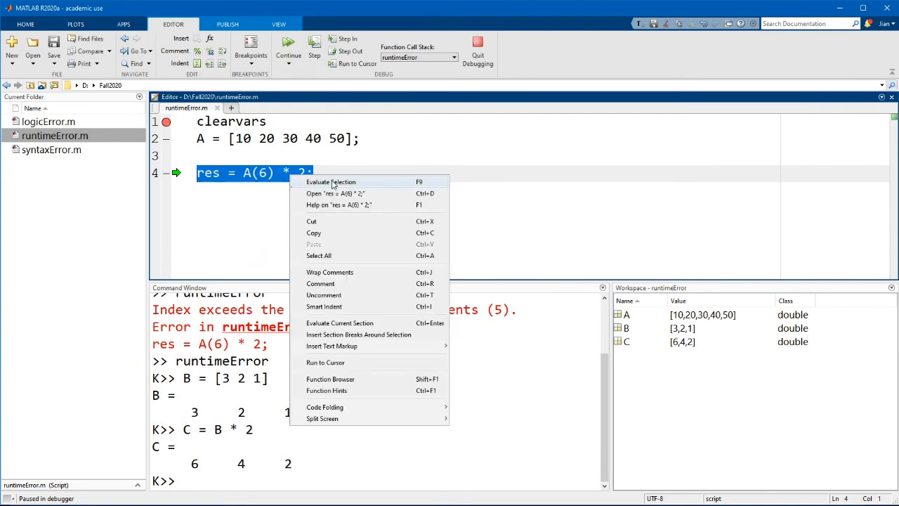
click(331, 182)
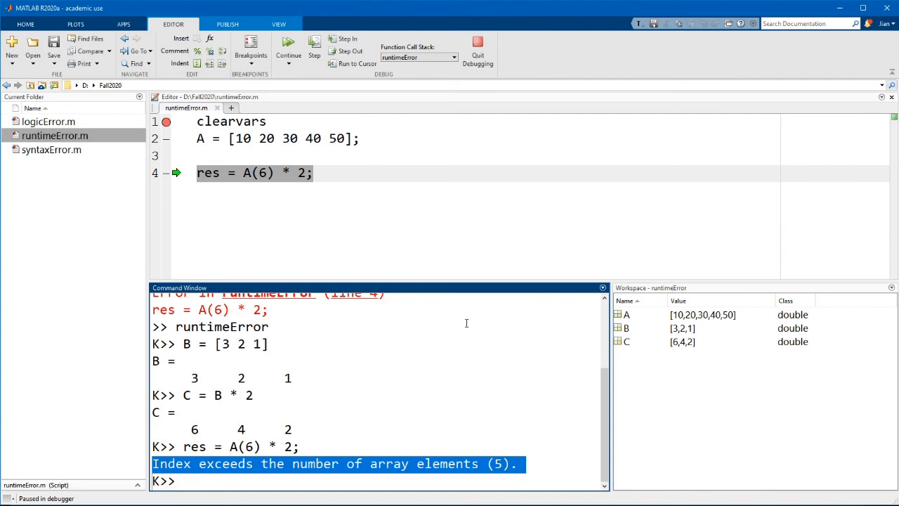
click(523, 464)
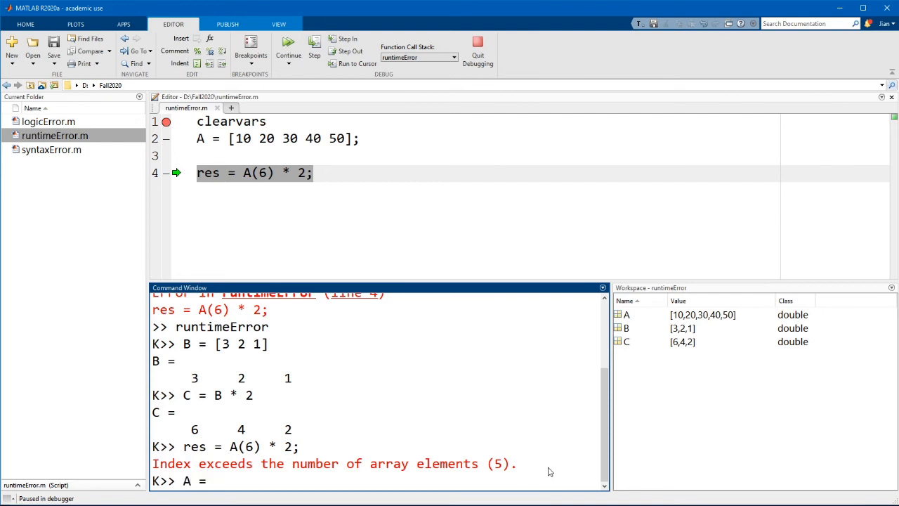
text([10 20 30 40 50 60)
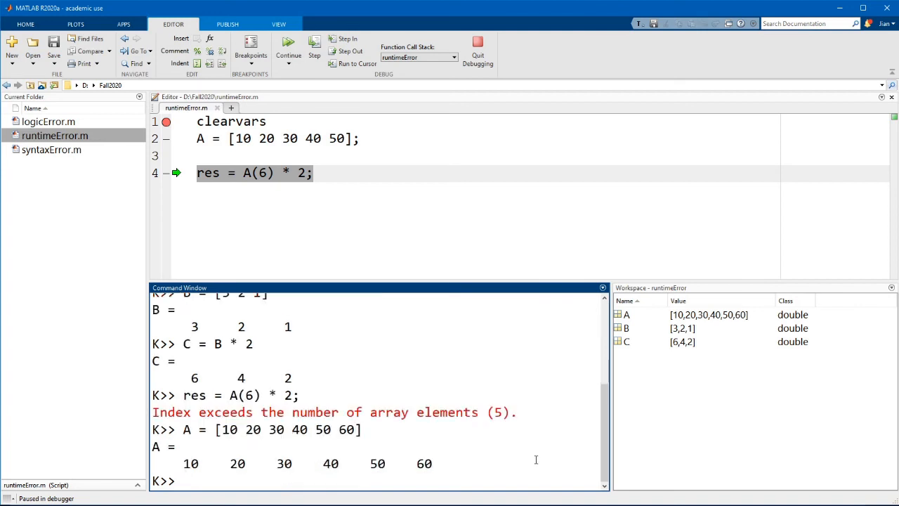
click(710, 314)
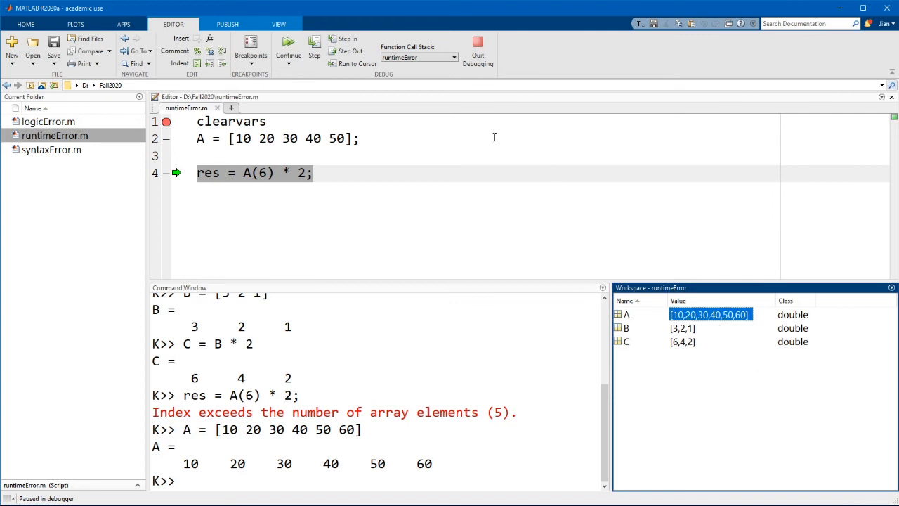
triple_click(254, 173)
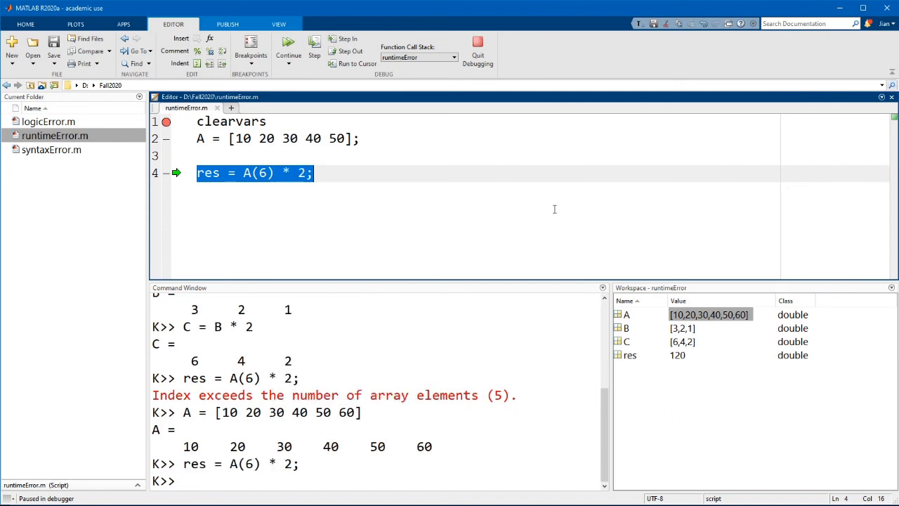
mouse_move(499, 335)
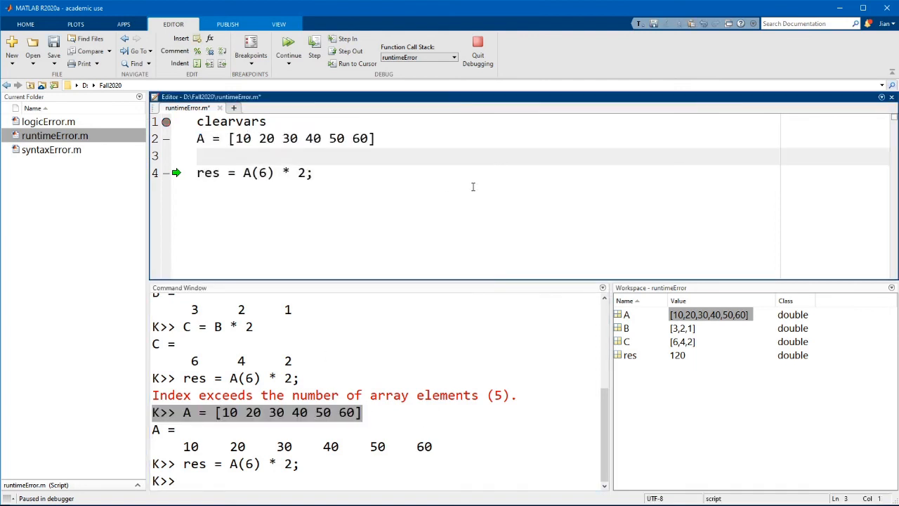
Quit debugging, end line 2 with a semicolon, and clear the line 1 breakpoint
click(374, 139)
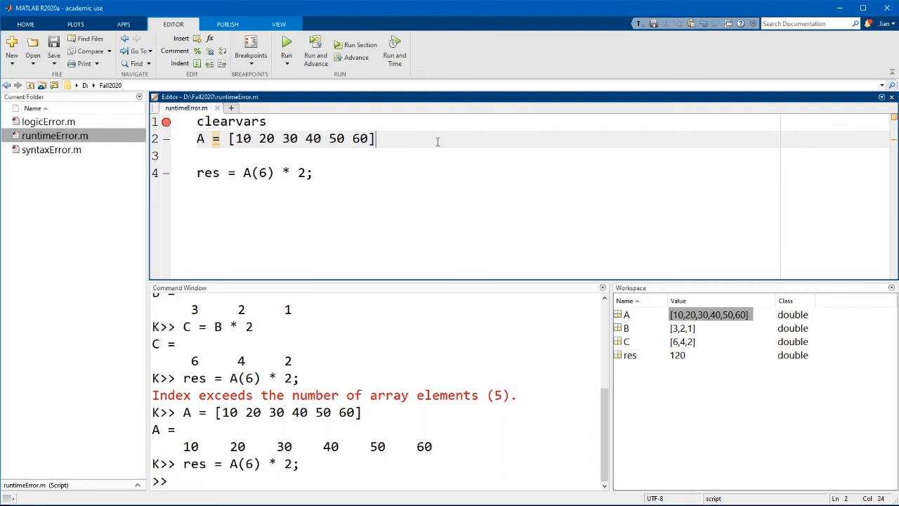
text(;)
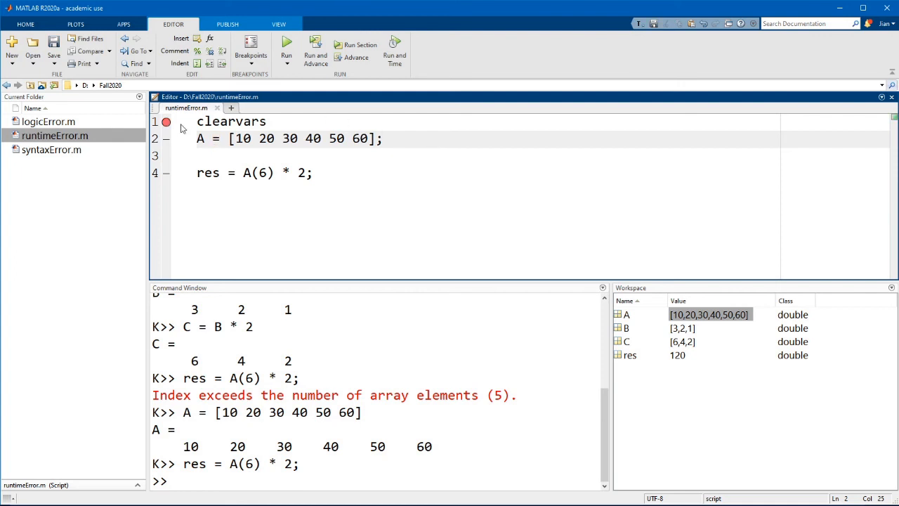
click(166, 122)
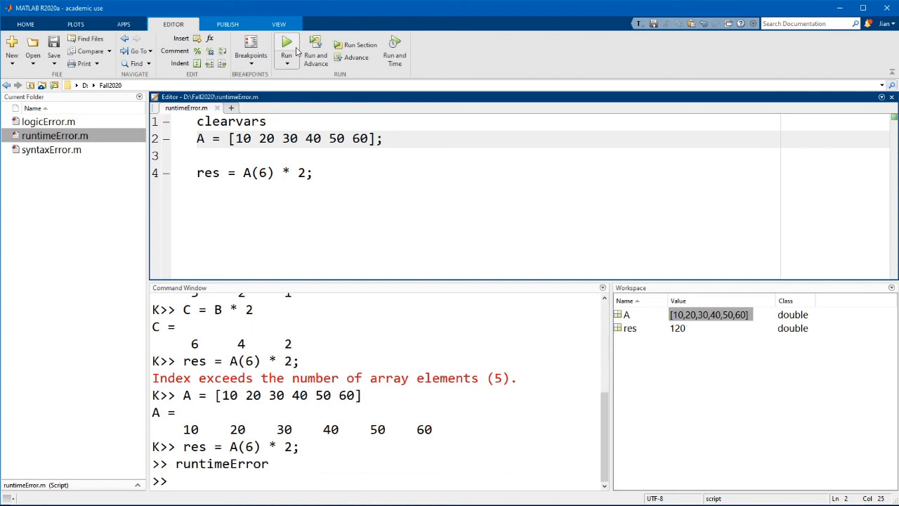
mouse_move(286, 43)
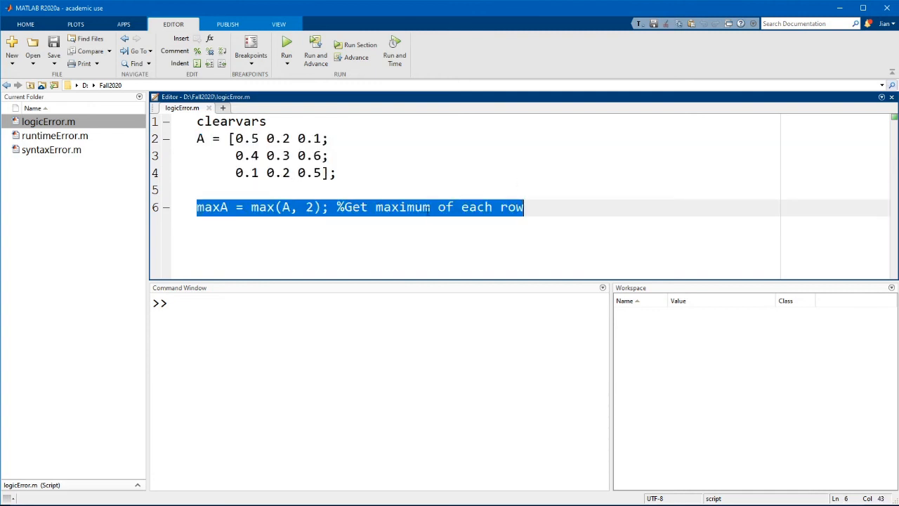
Highlight the dimension argument 2 in line 6's max call
click(578, 207)
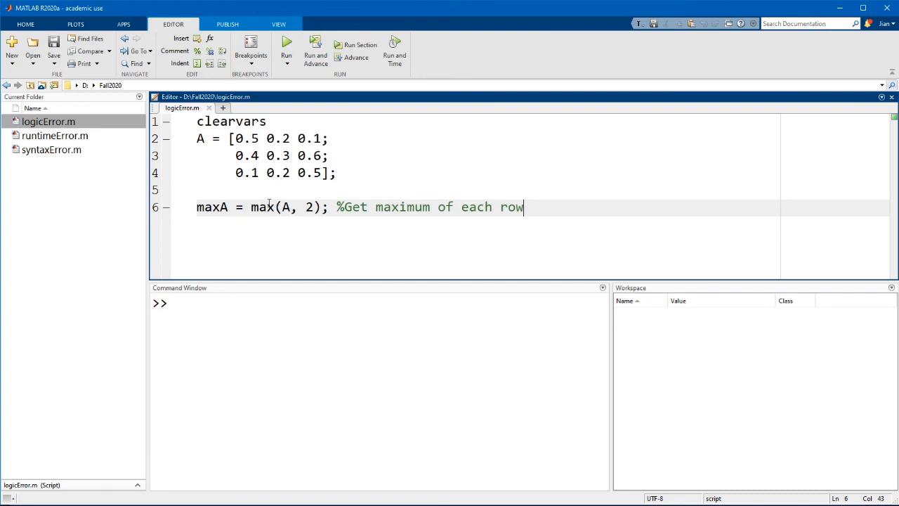
double_click(262, 206)
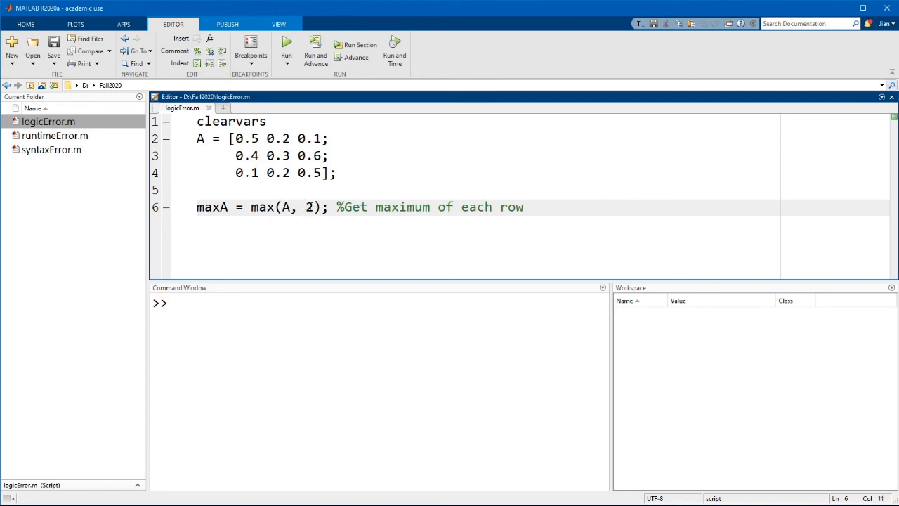
double_click(307, 206)
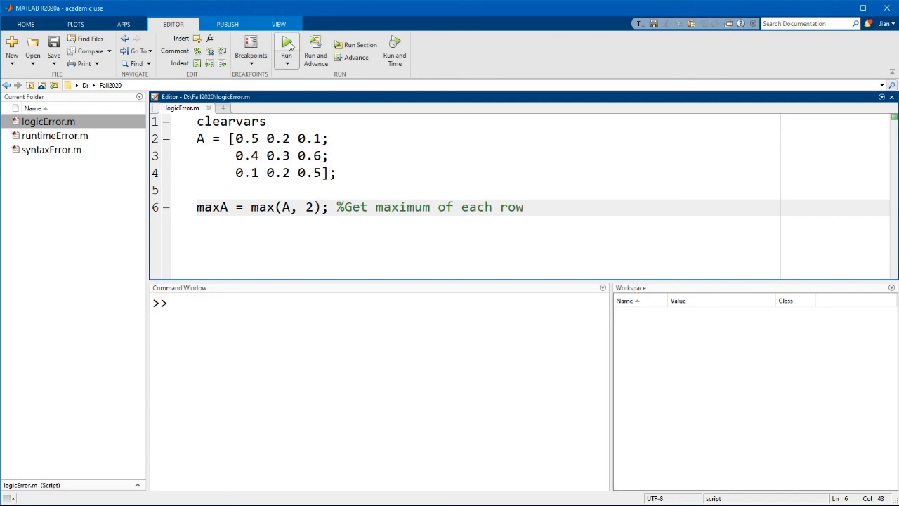
Run logicError and display maxA, a 3-by-3 matrix of 2s, then highlight matrix A
click(286, 44)
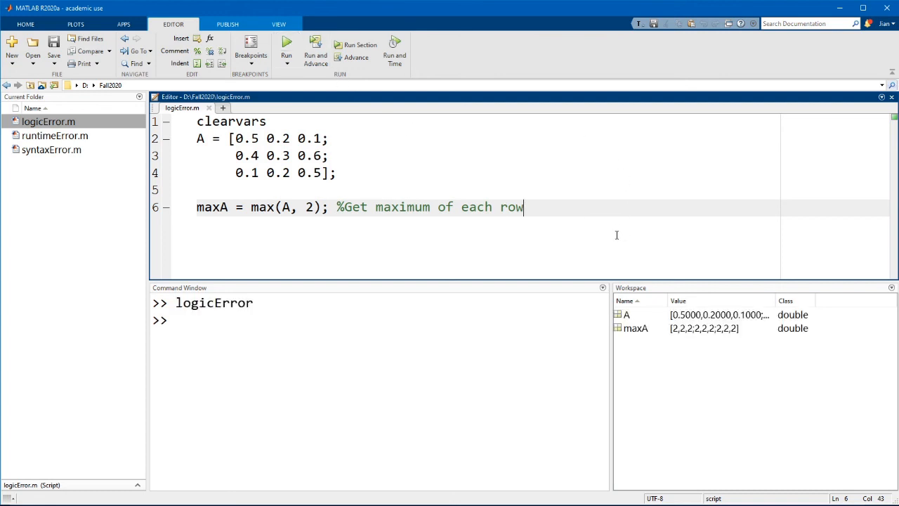
click(303, 394)
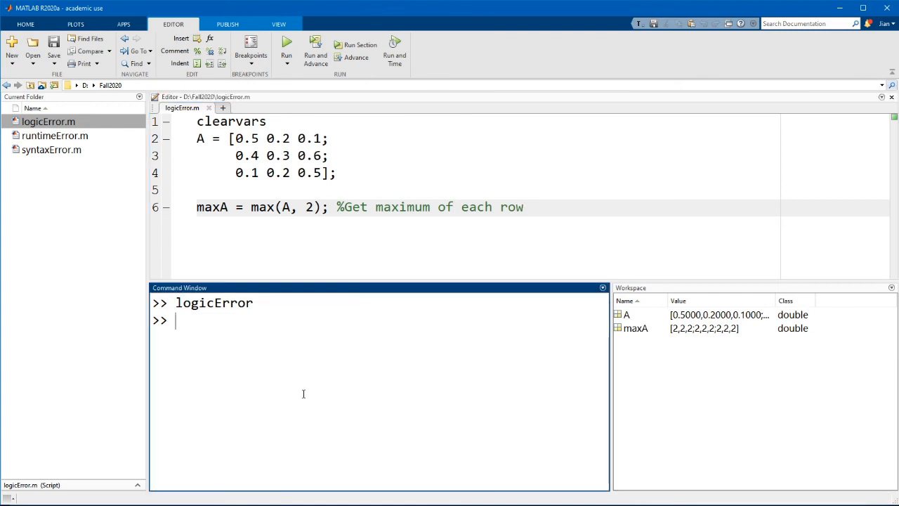
text(maxA)
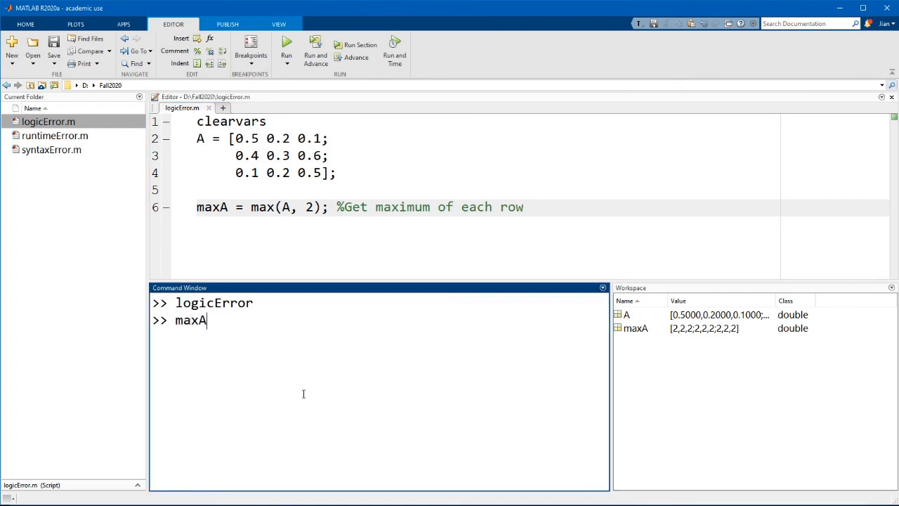
key(enter)
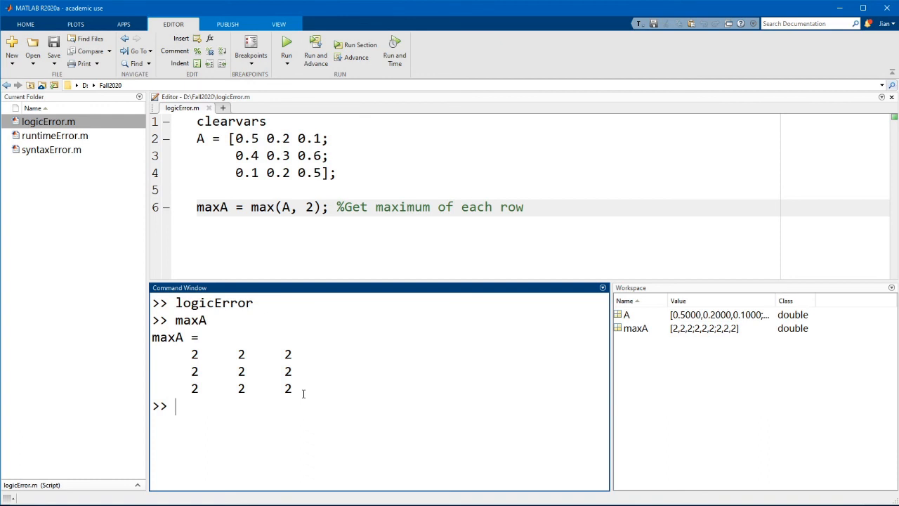
double_click(318, 173)
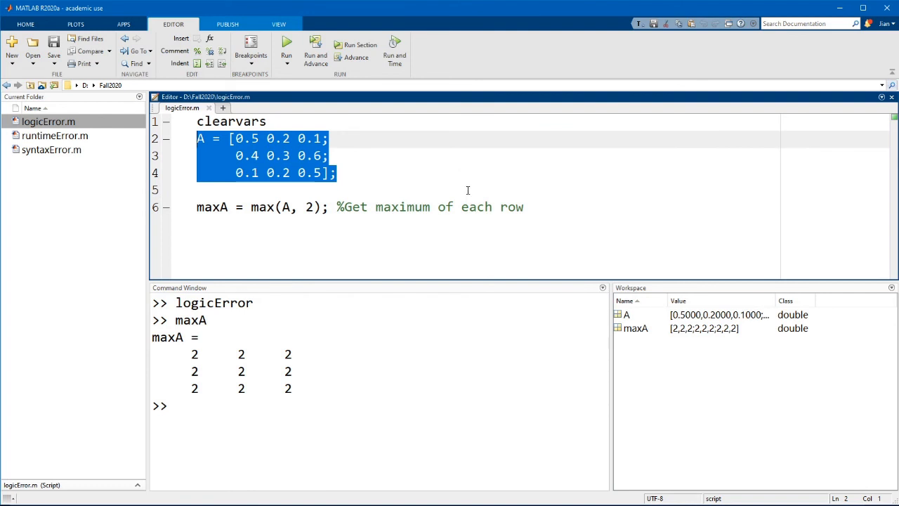
click(468, 172)
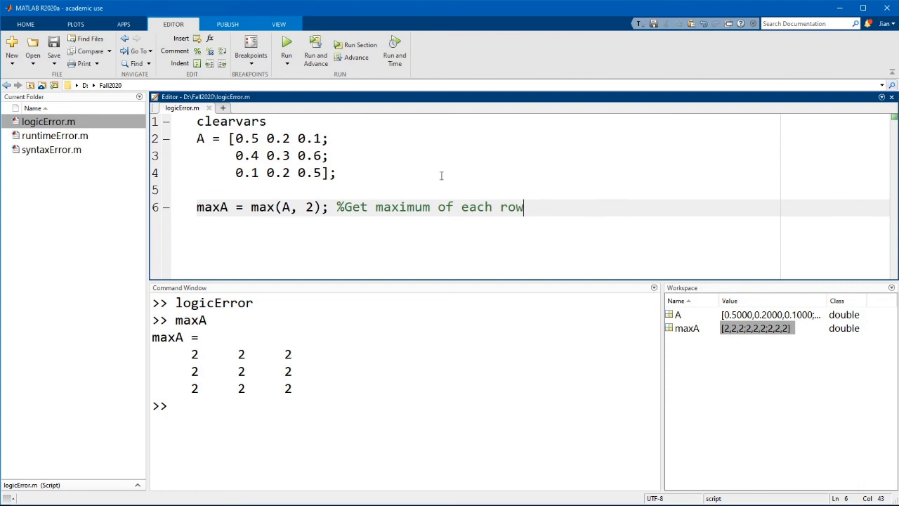
Set a breakpoint on line 1, step to line 6, and inspect A at the K>> prompt
click(166, 121)
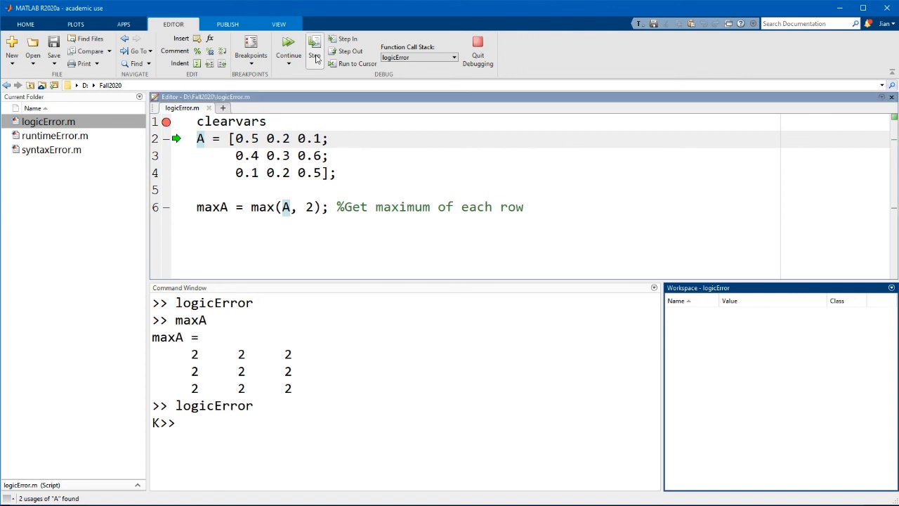
click(314, 50)
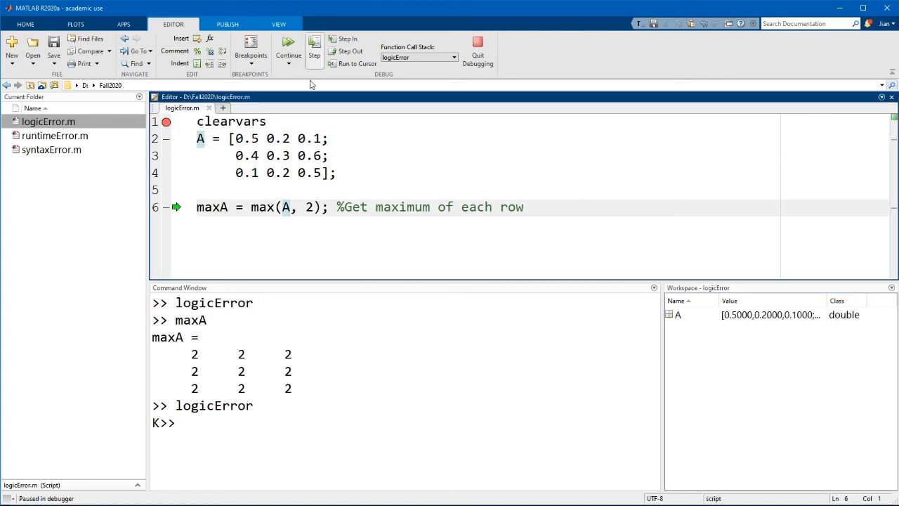
text(A)
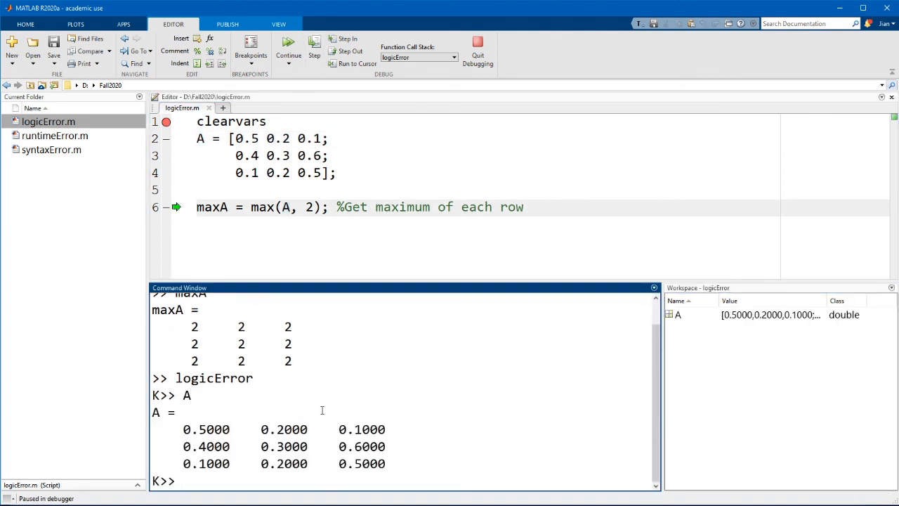
mouse_move(426, 455)
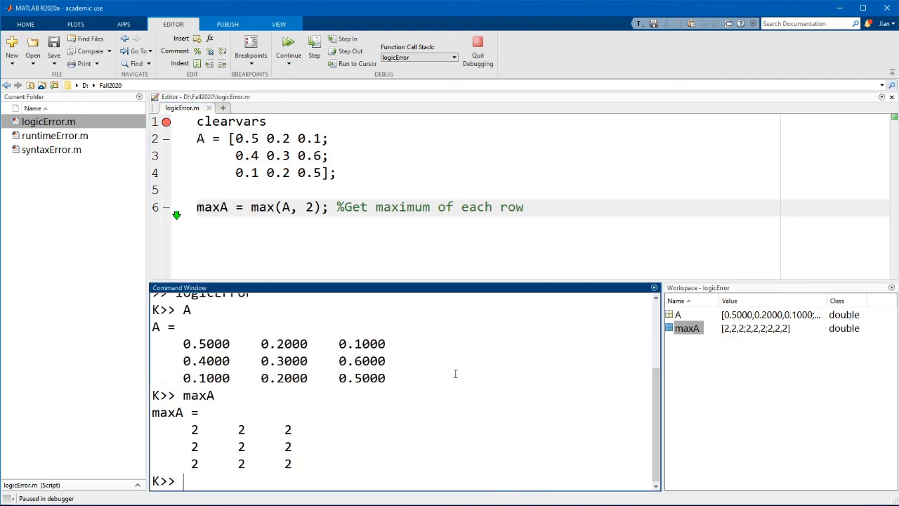
mouse_move(390, 261)
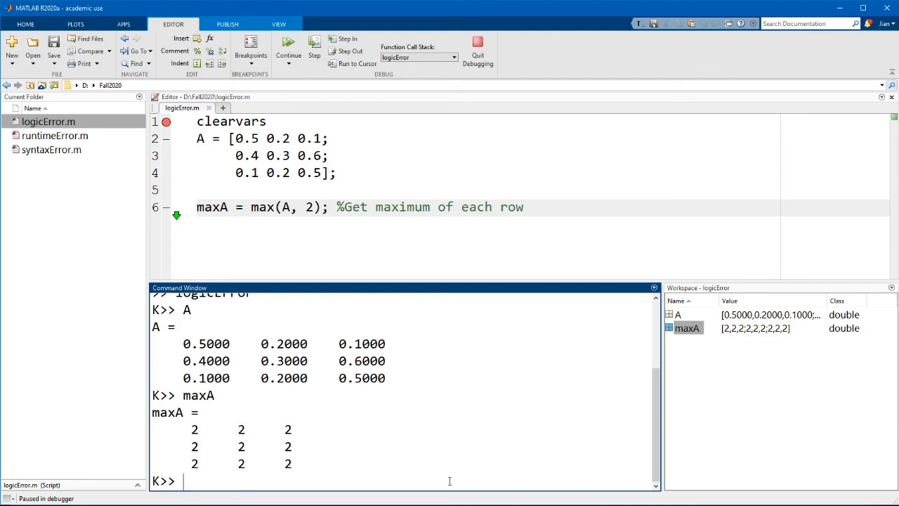
text(hel)
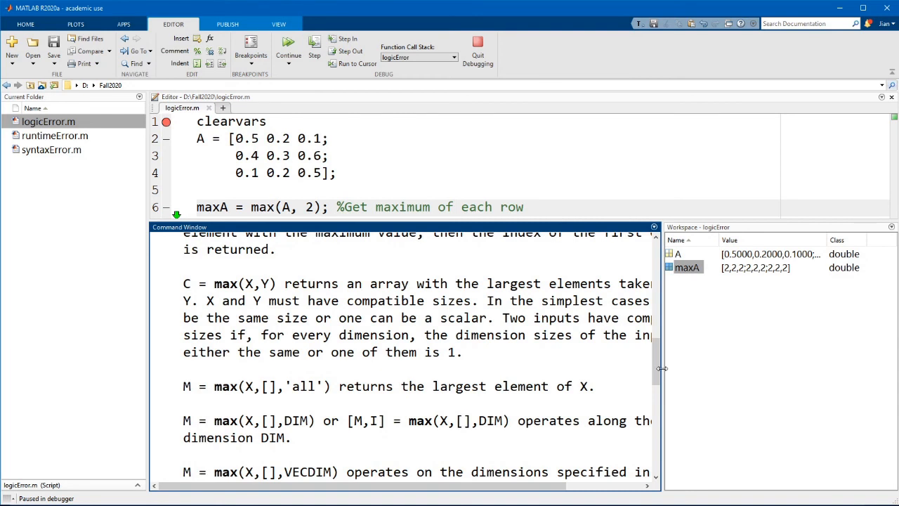
Widen the Command Window and highlight the max(X,Y) and max(X,[],DIM) syntaxes in the help
drag(660, 369, 780, 369)
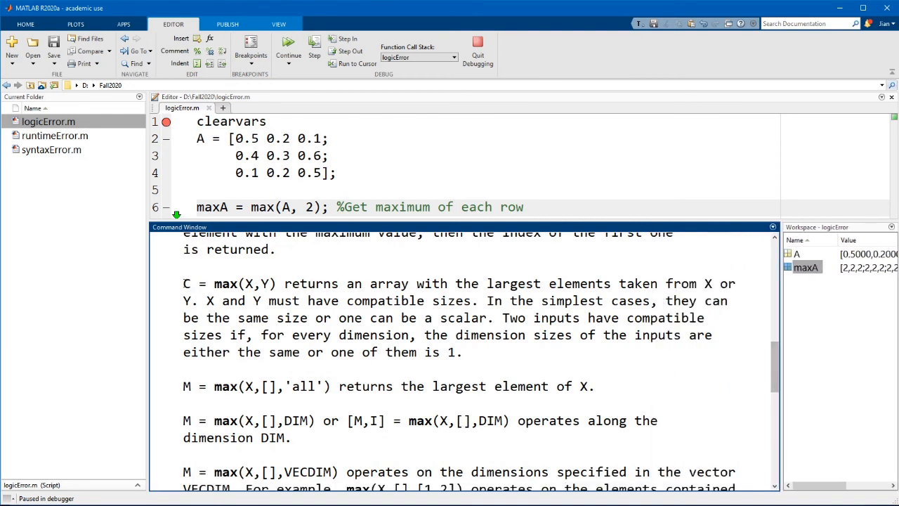
double_click(230, 283)
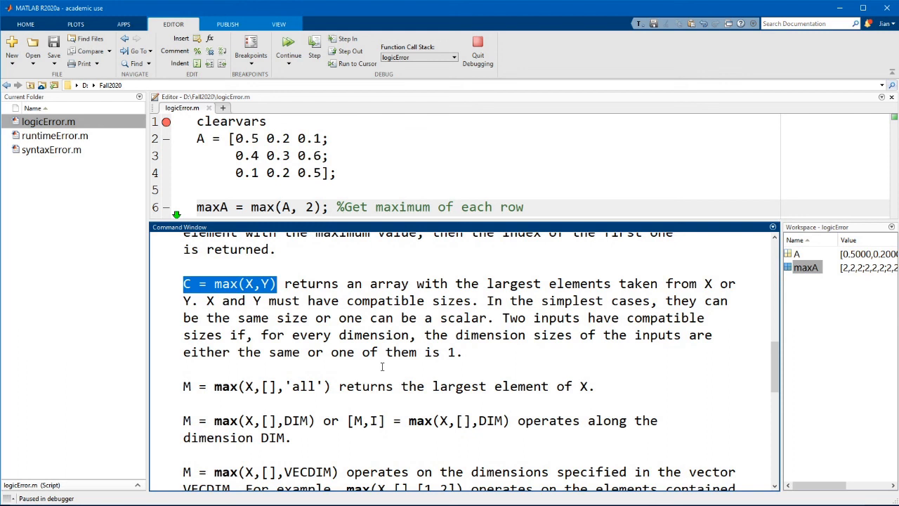
mouse_move(597, 370)
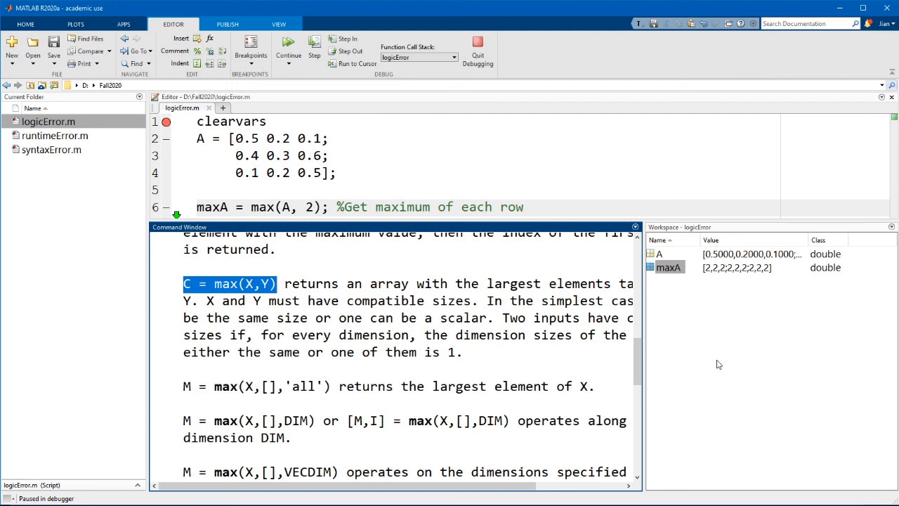
mouse_move(536, 325)
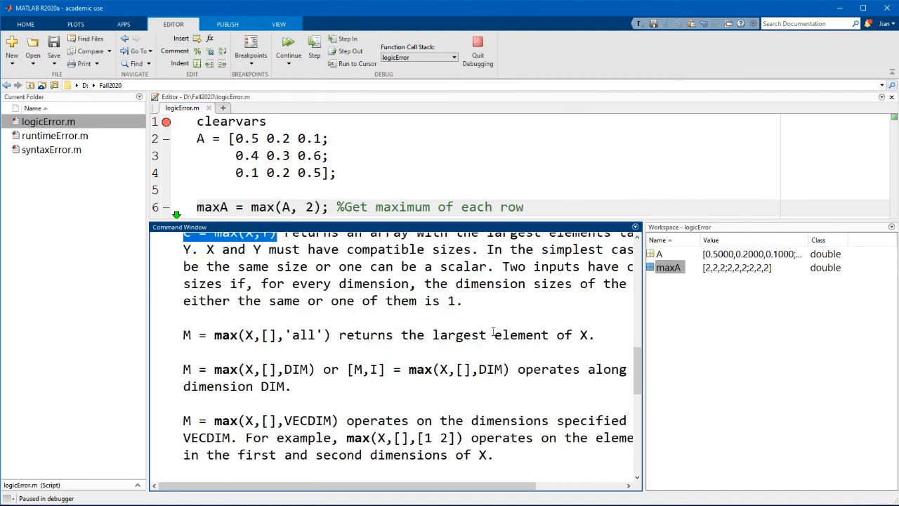
double_click(250, 370)
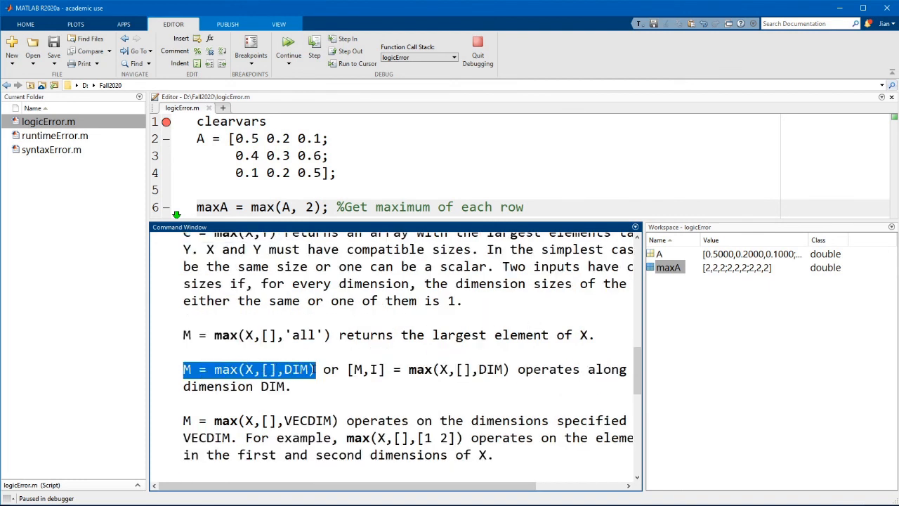
mouse_move(552, 446)
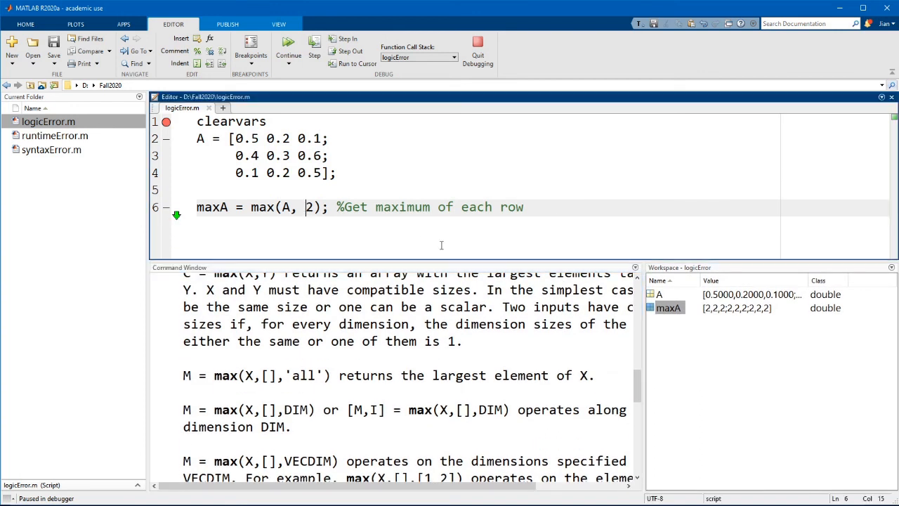
Change line 6 to max(A, [], 2), clear the breakpoint, rerun, and show maxA = 0.5, 0.6, 0.5
text([],)
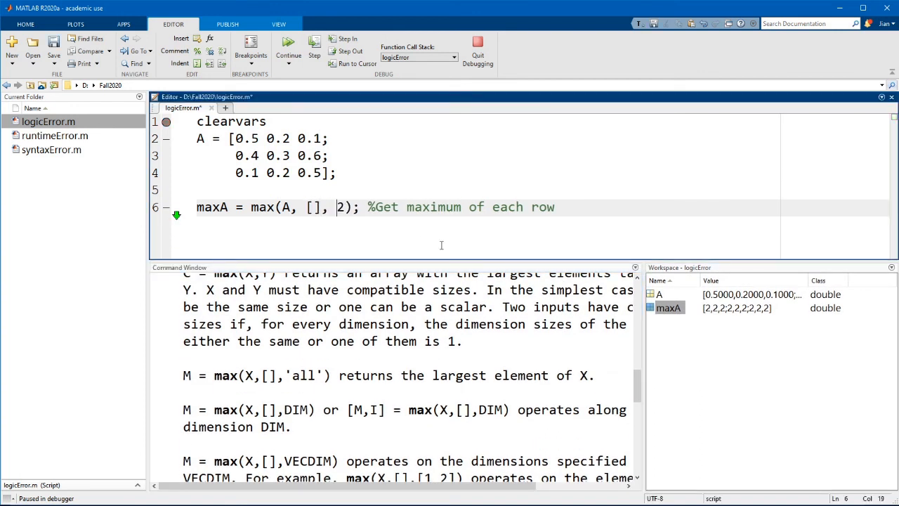
click(555, 206)
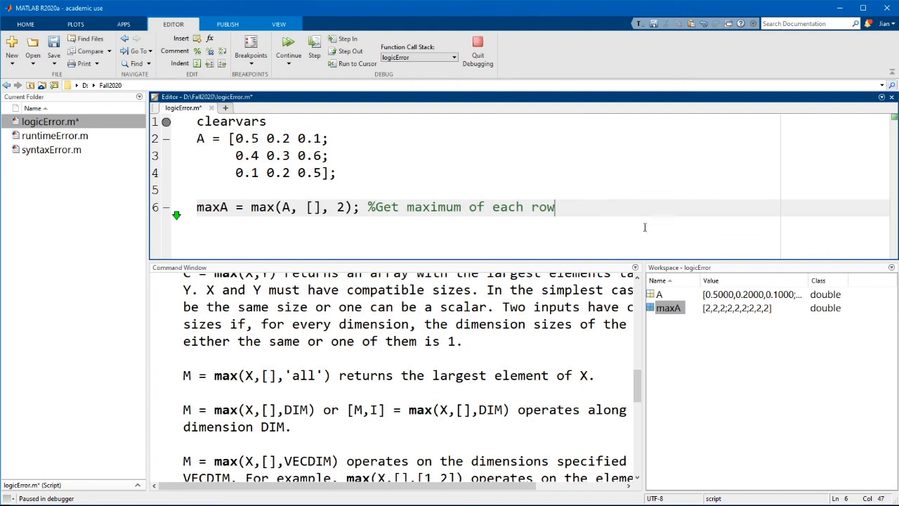
mouse_move(641, 209)
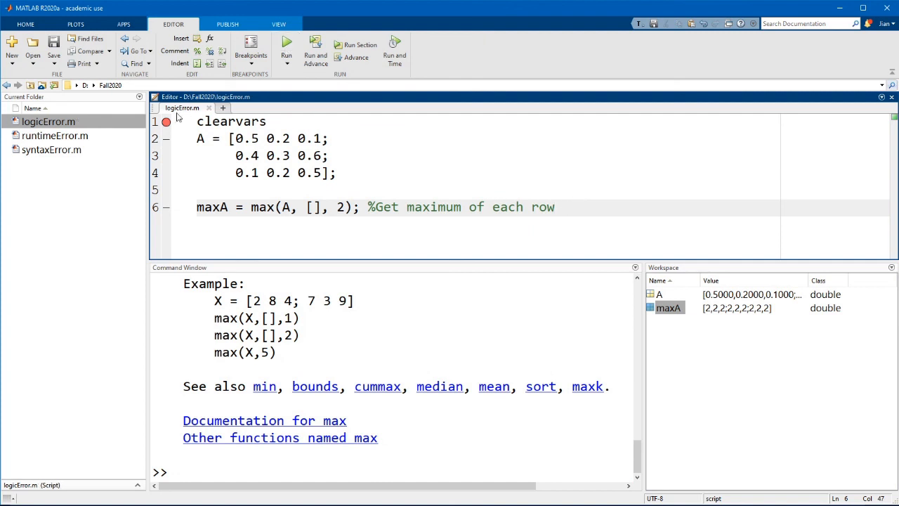
click(286, 44)
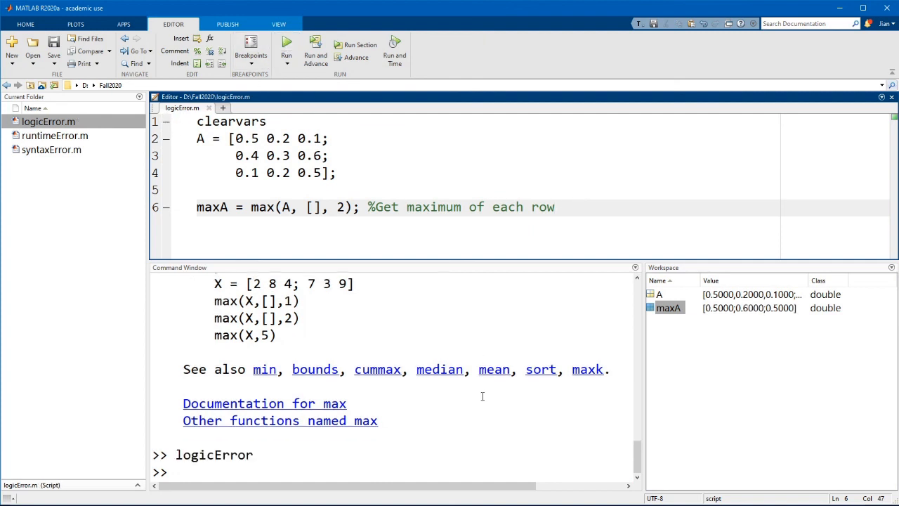
text(maxA)
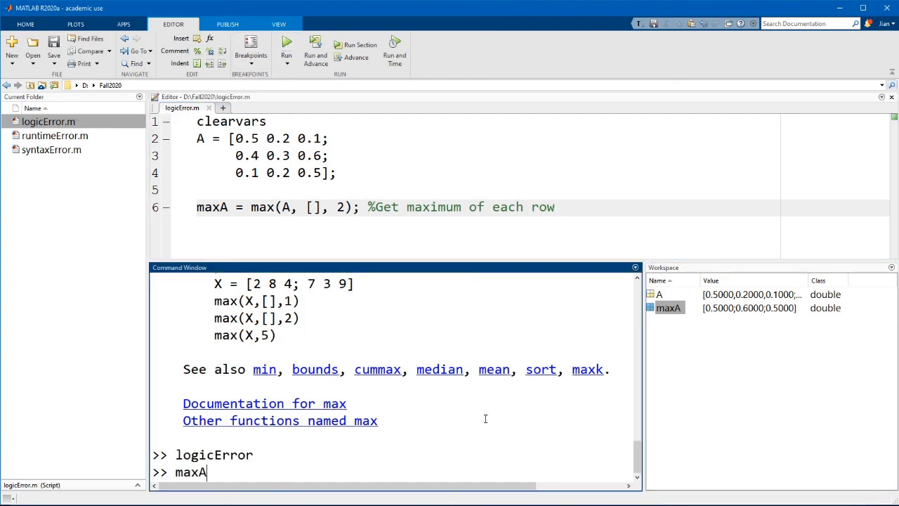
key(enter)
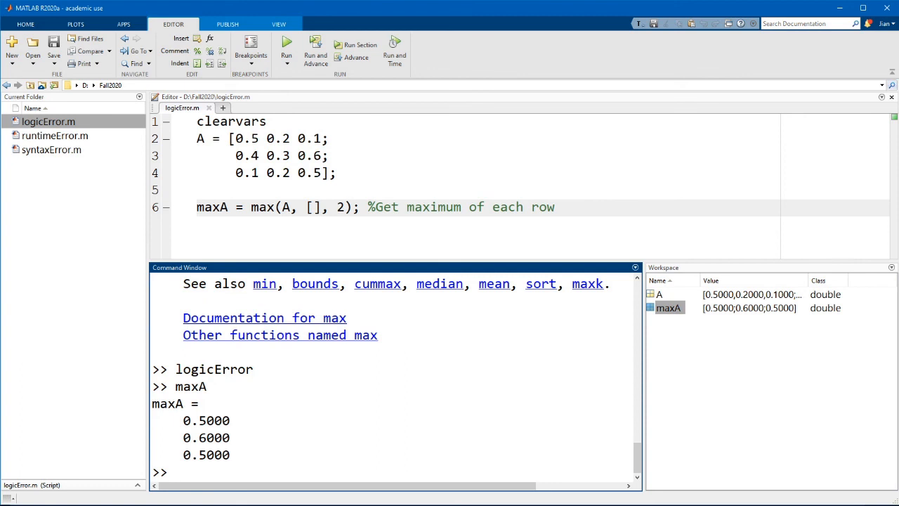
click(176, 472)
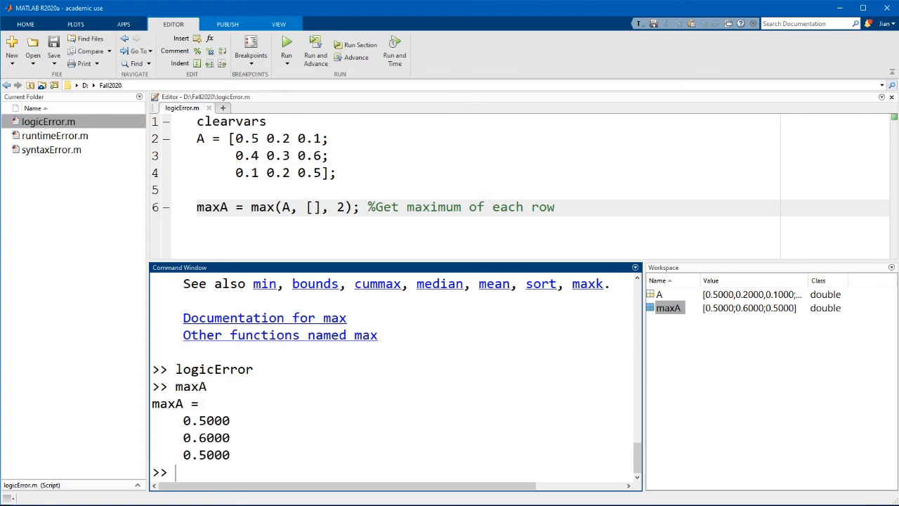